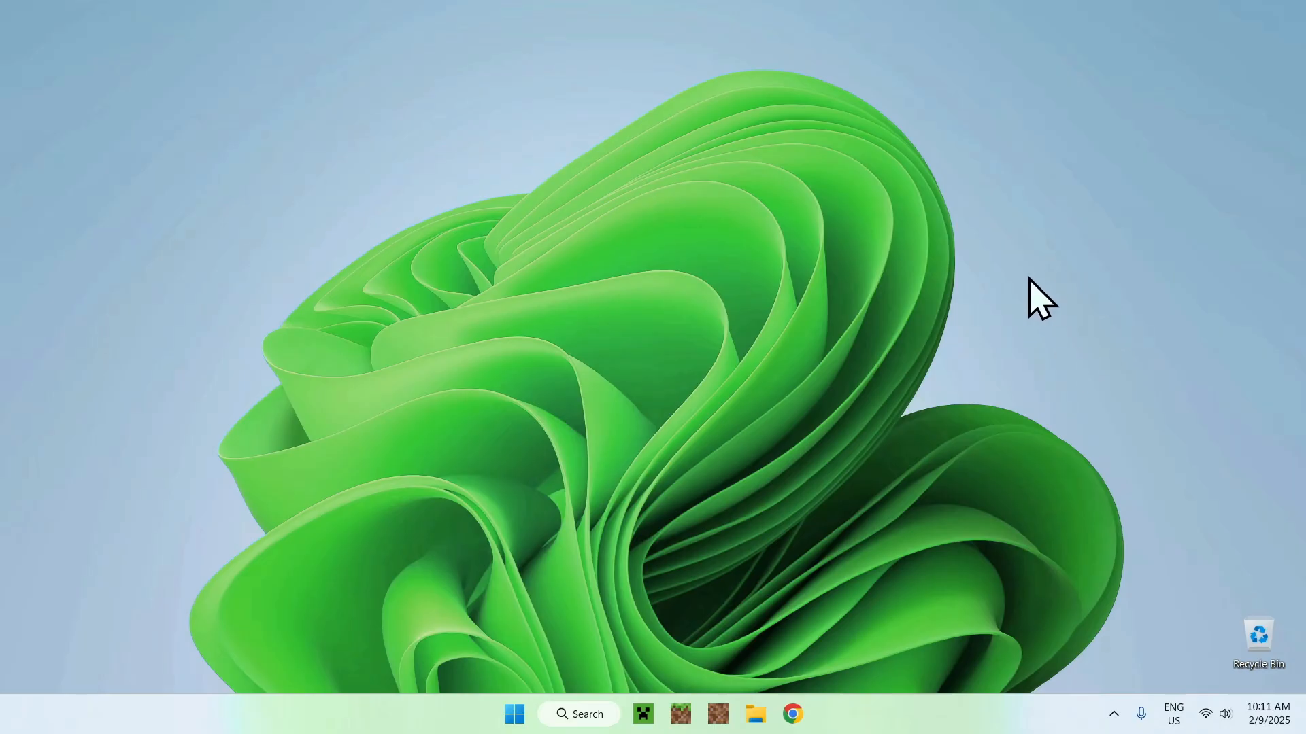
# - Search 'Feather Client' in Chrome and download feather-standalone-0.2.3.jar for Fabric
pyautogui.click(790, 714)
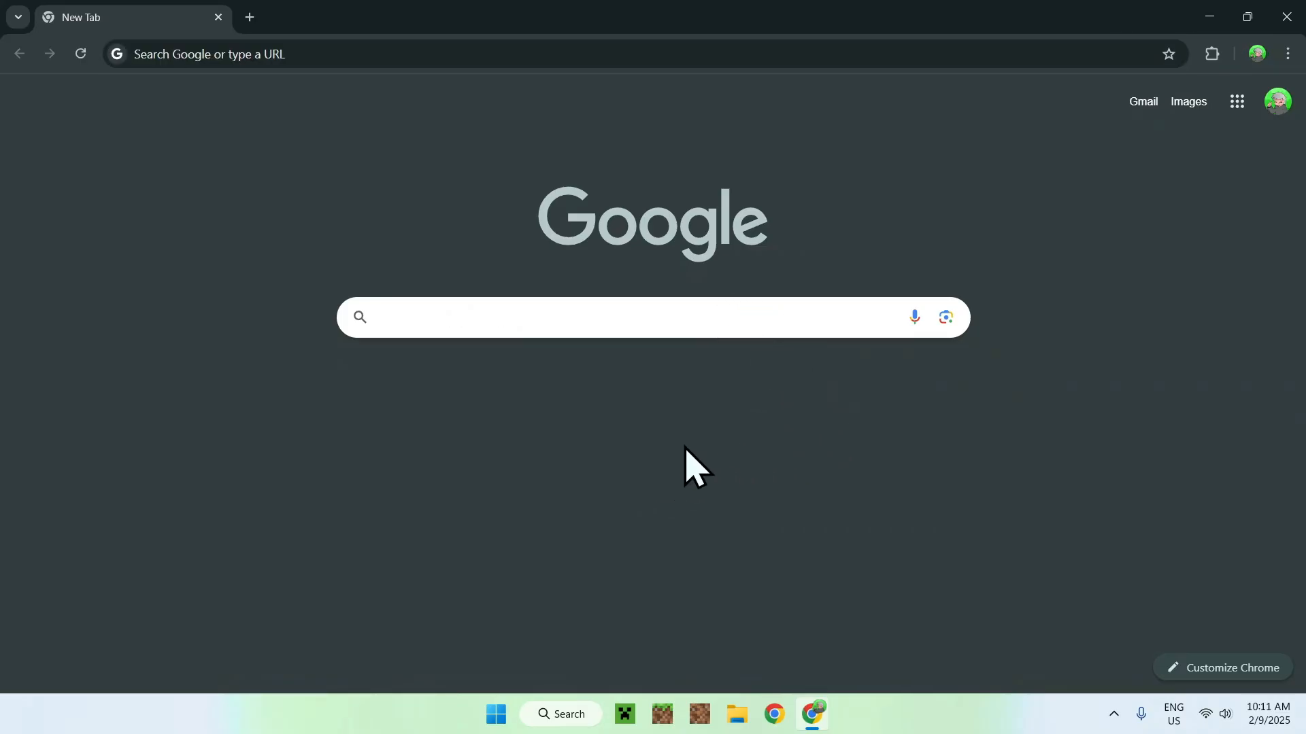
pyautogui.write('Feather Client')
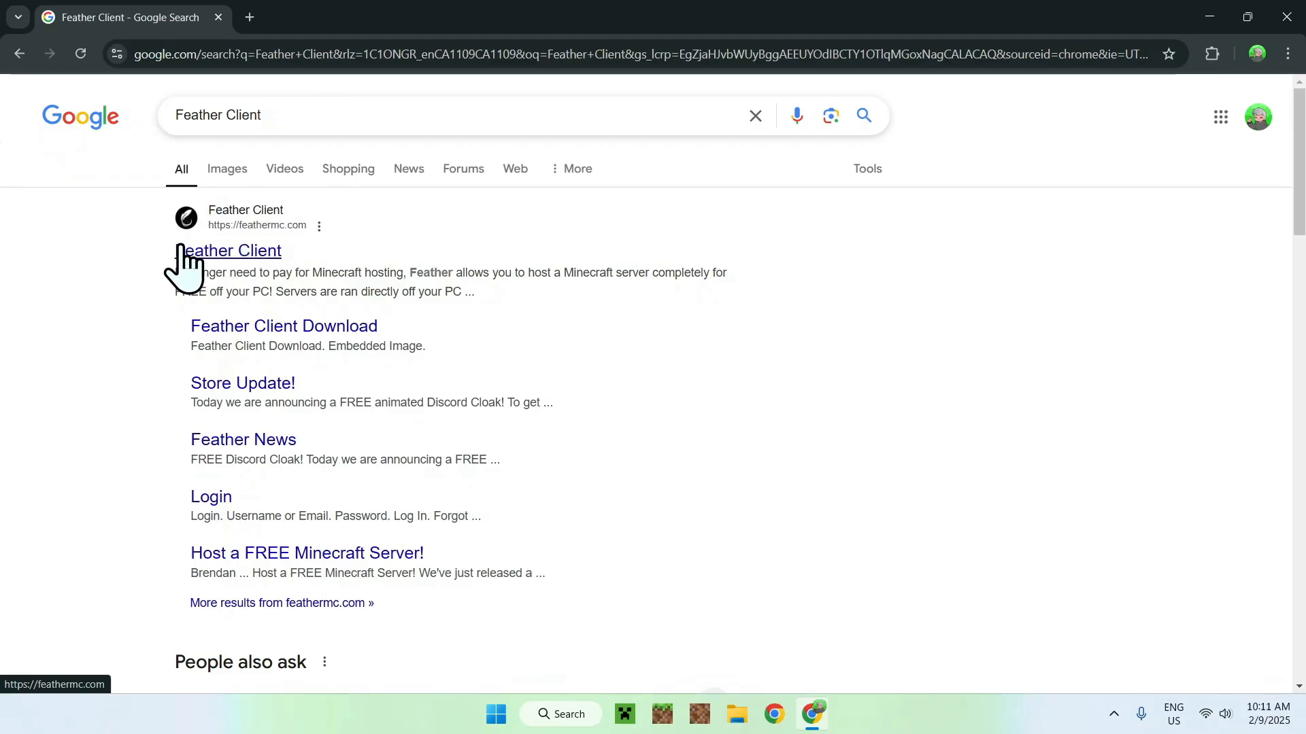
pyautogui.click(234, 250)
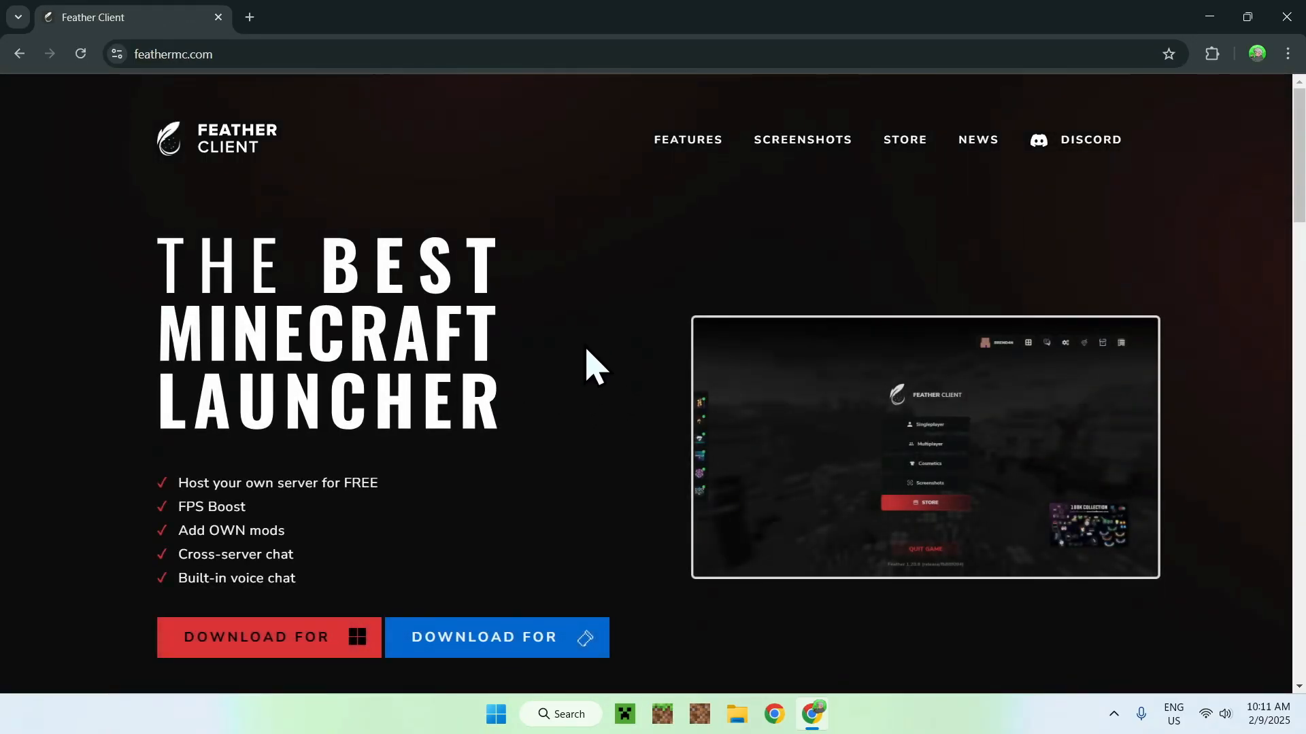
pyautogui.moveTo(116, 553)
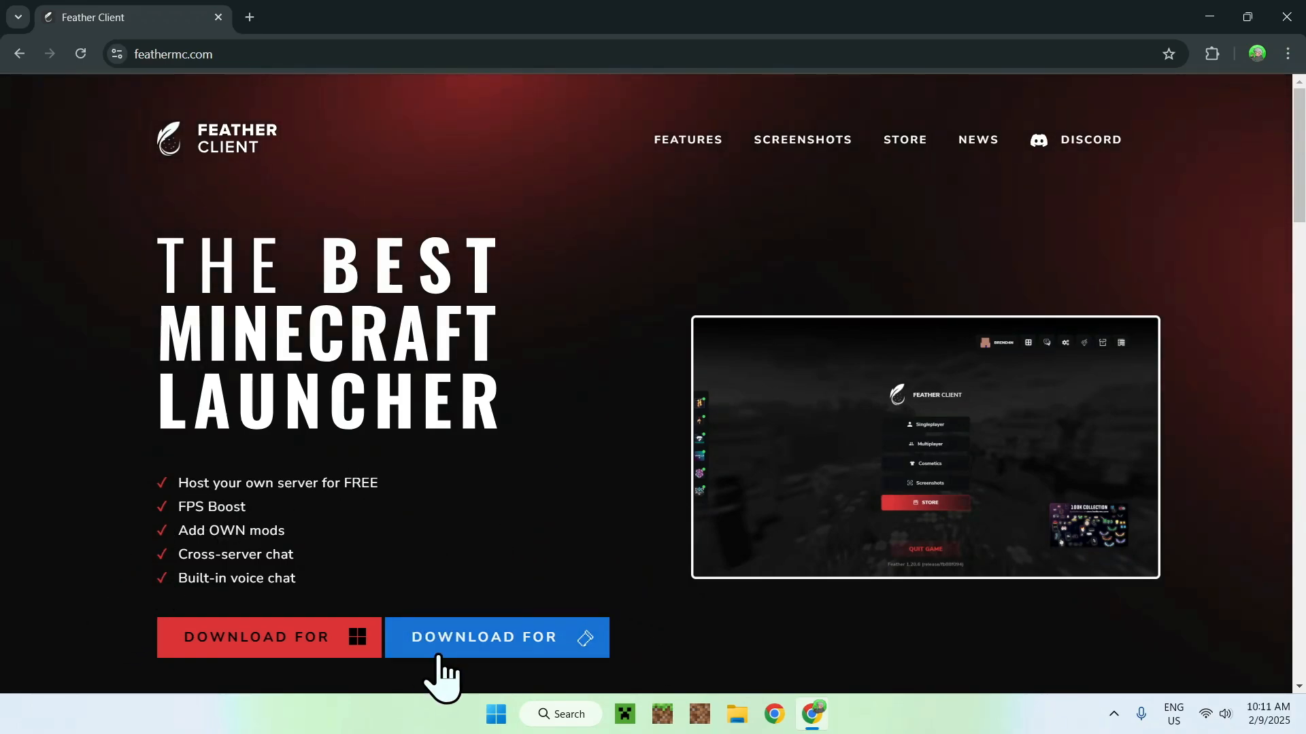
pyautogui.moveTo(491, 667)
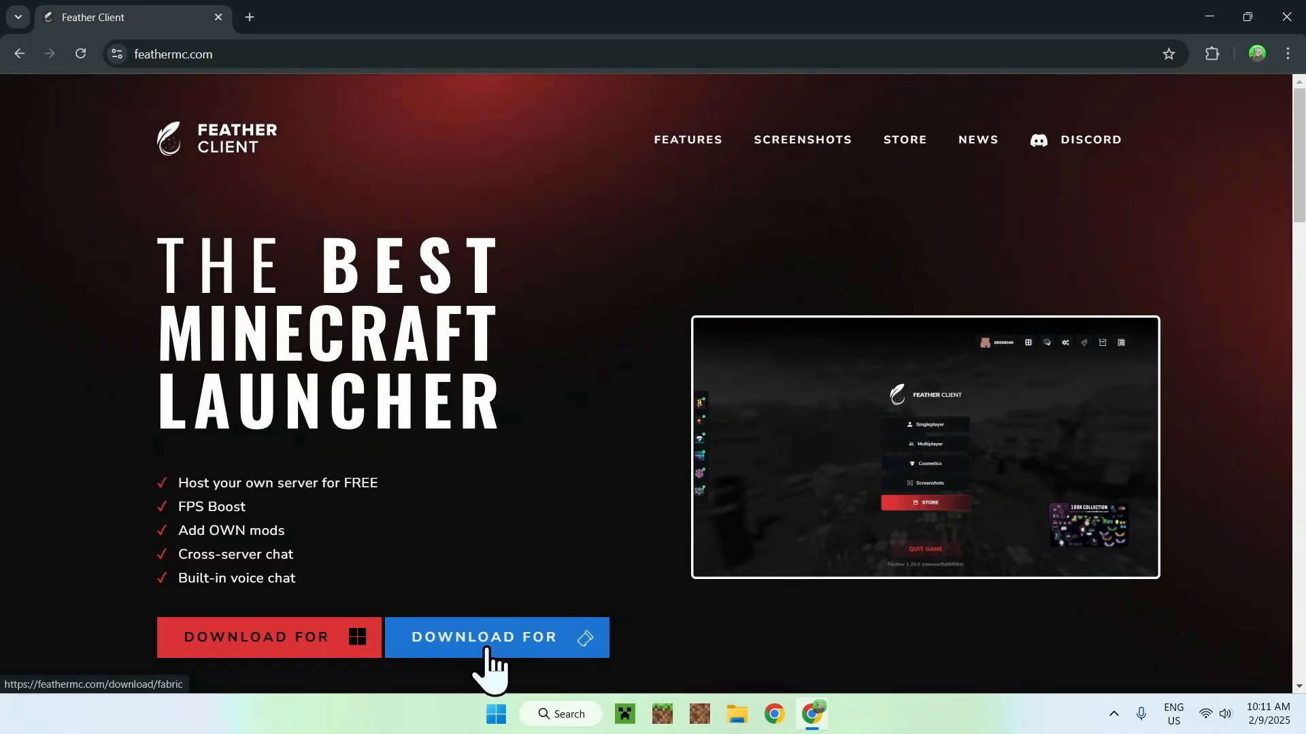
pyautogui.moveTo(538, 675)
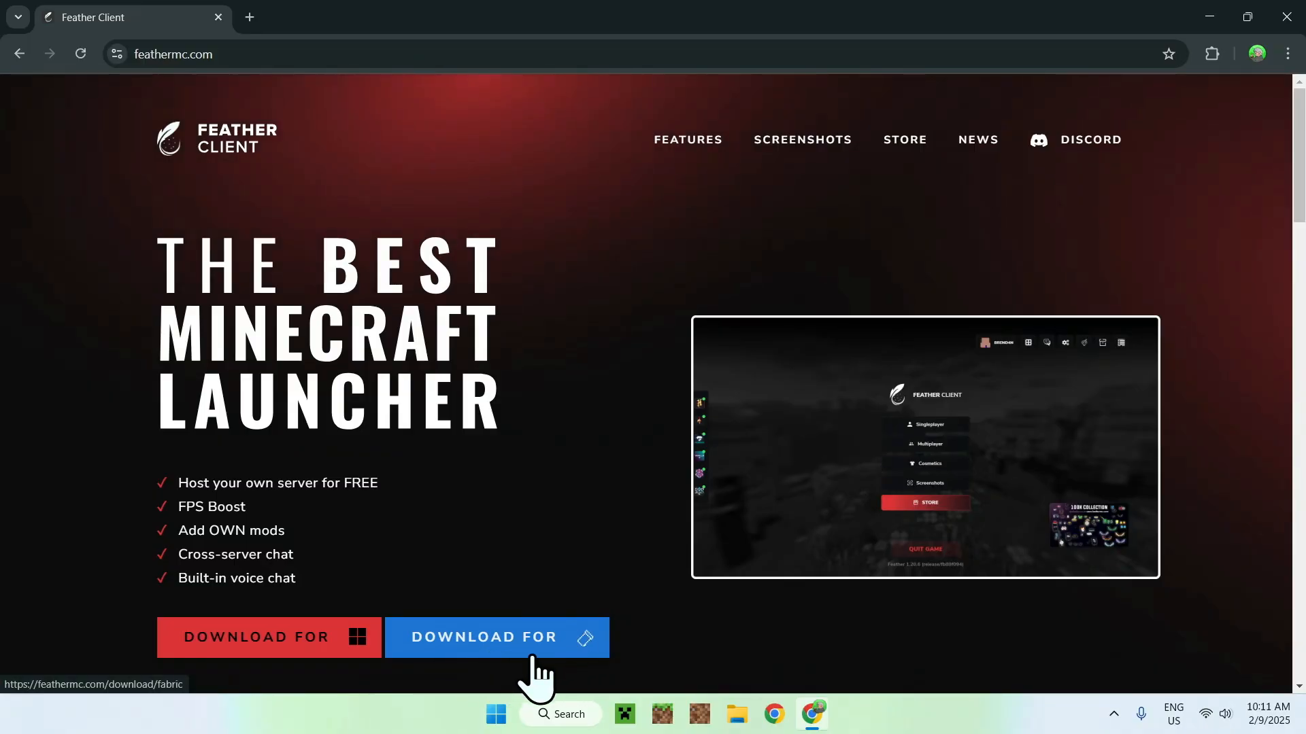
pyautogui.click(497, 637)
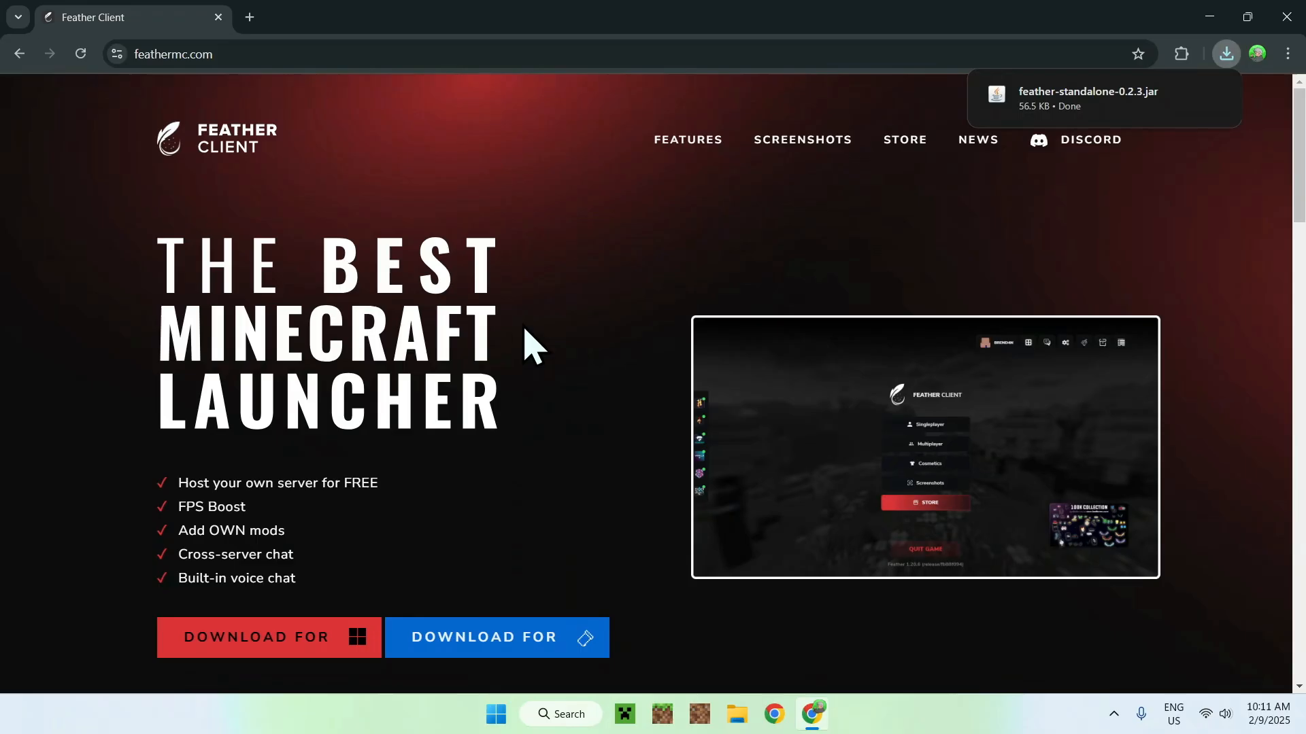
pyautogui.moveTo(496, 320)
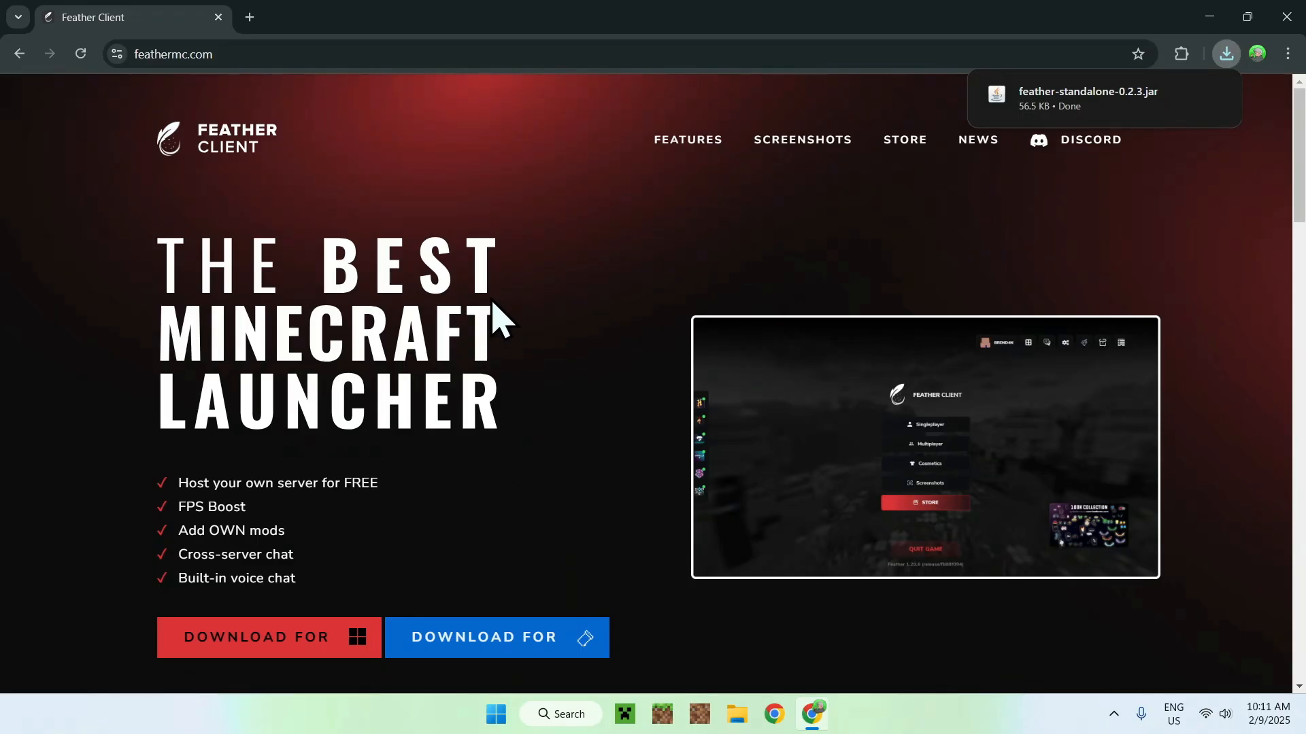
# - Download the Windows Fabric installer from fabricmc.net in a new tab, then close Chrome
pyautogui.click(448, 16)
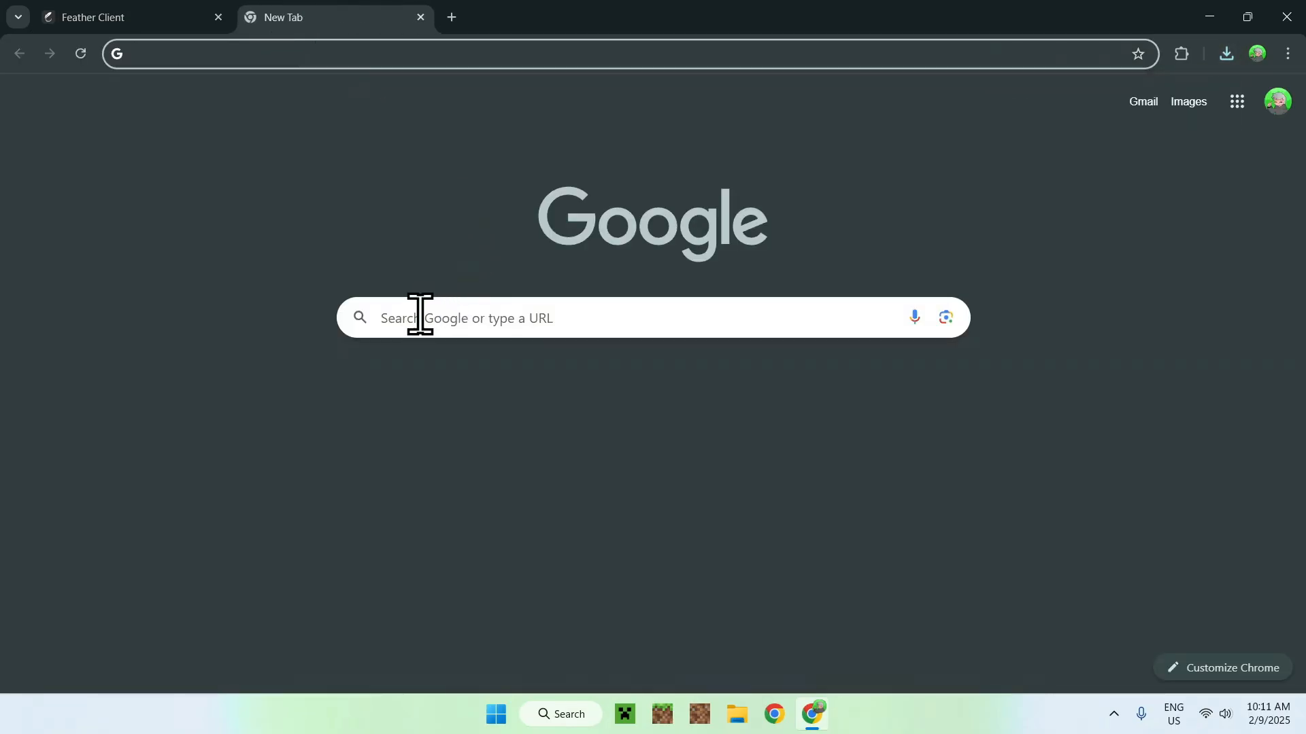
pyautogui.write('Fabric Minecraft')
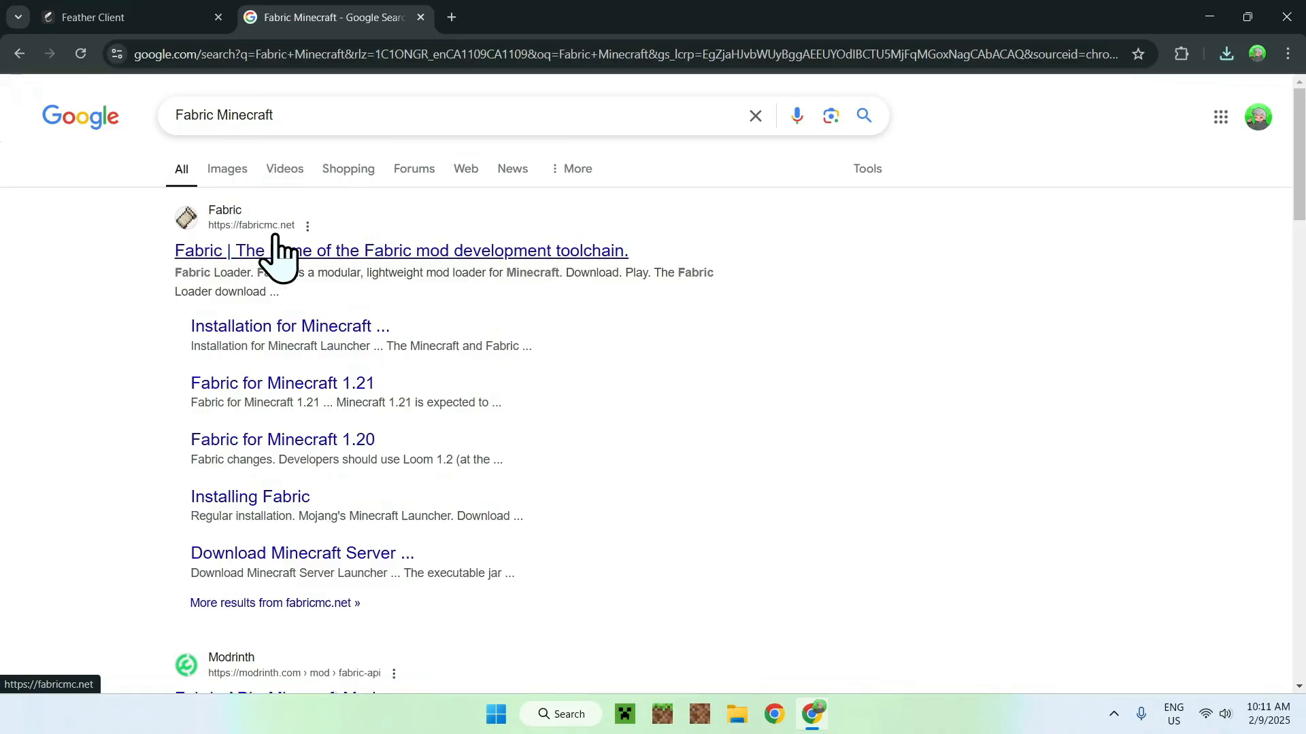
pyautogui.moveTo(242, 291)
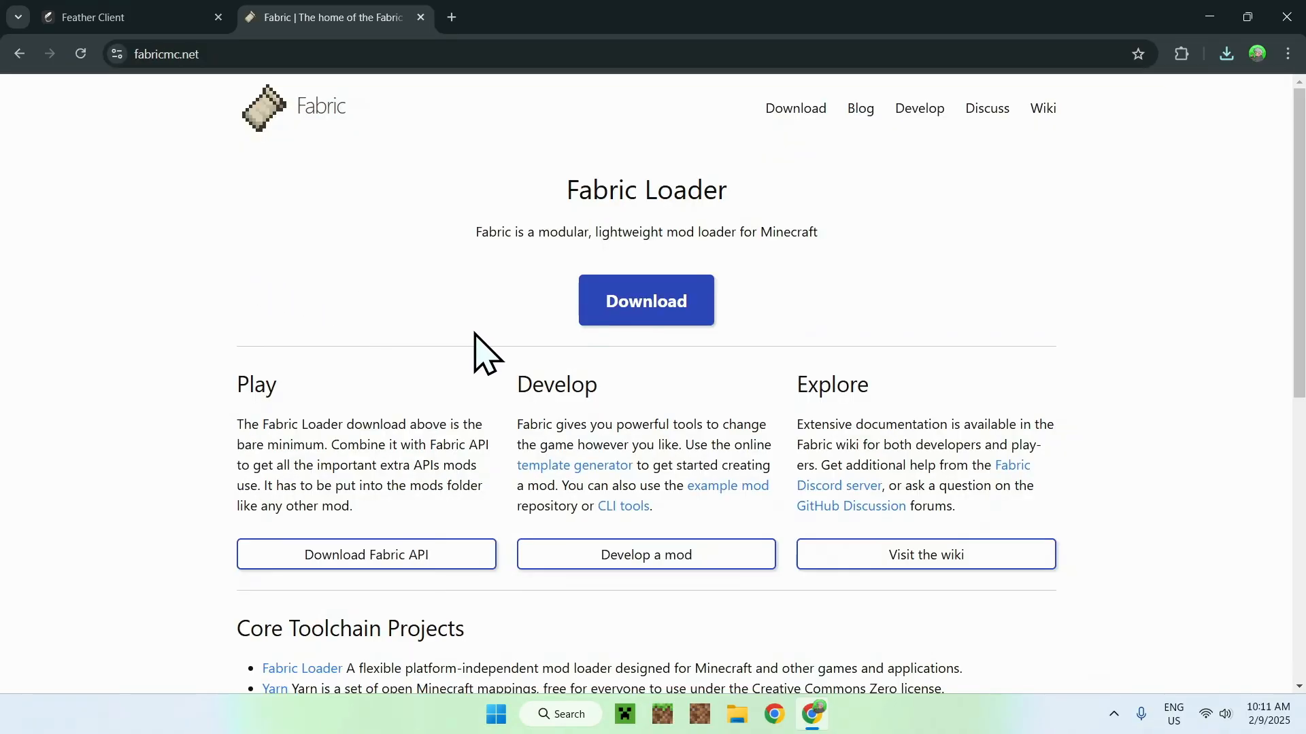
pyautogui.moveTo(404, 304)
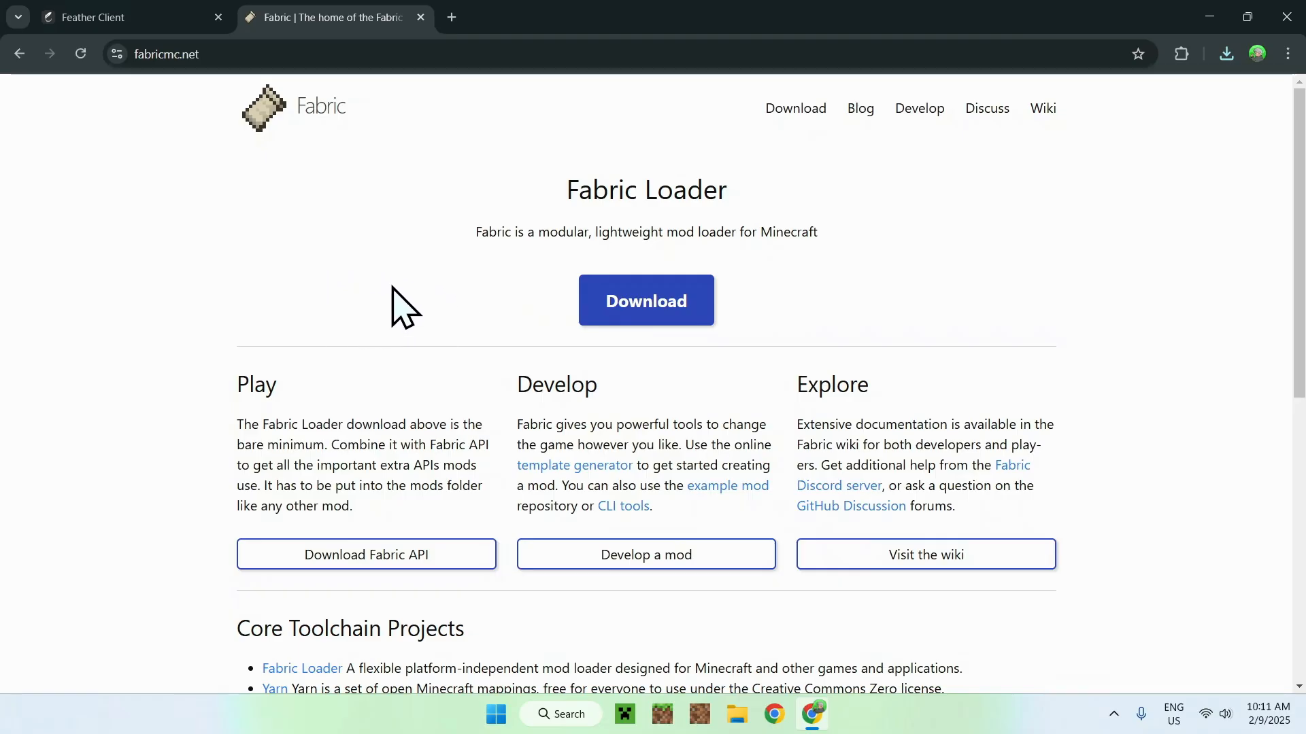
pyautogui.click(646, 301)
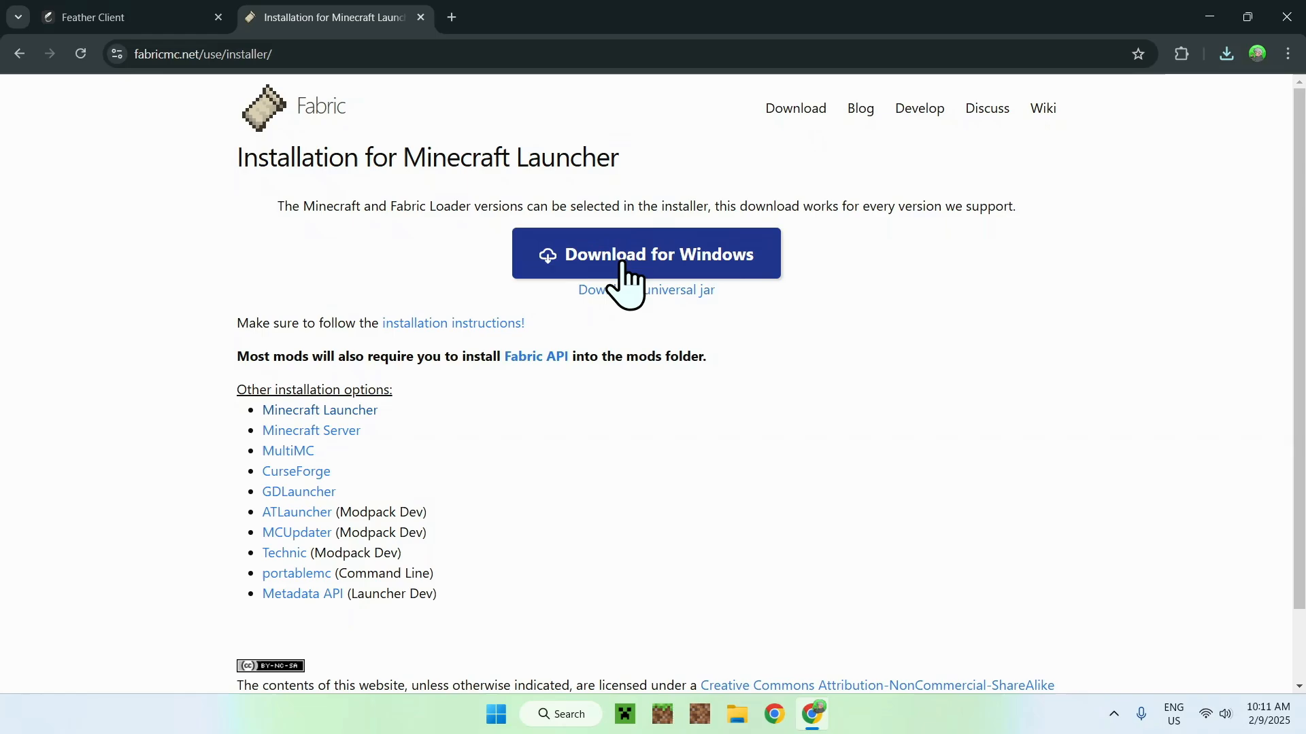
pyautogui.click(646, 254)
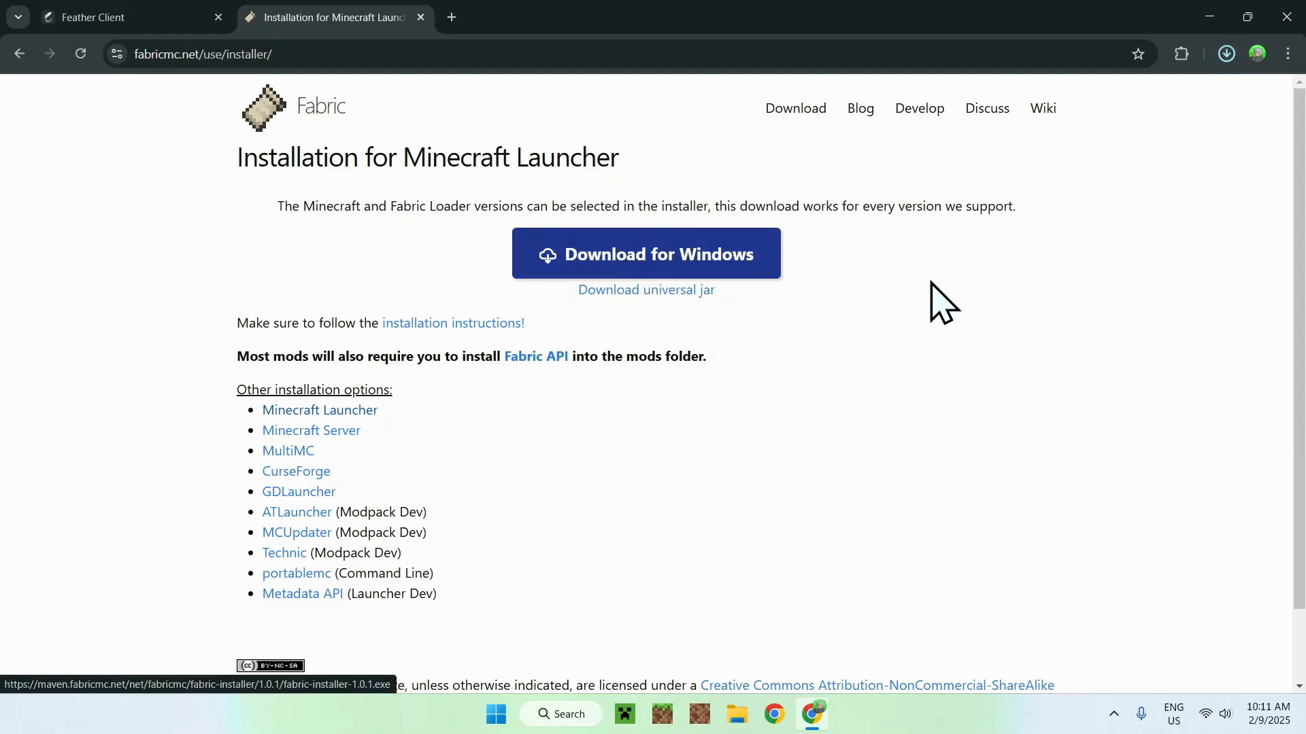
pyautogui.click(1225, 53)
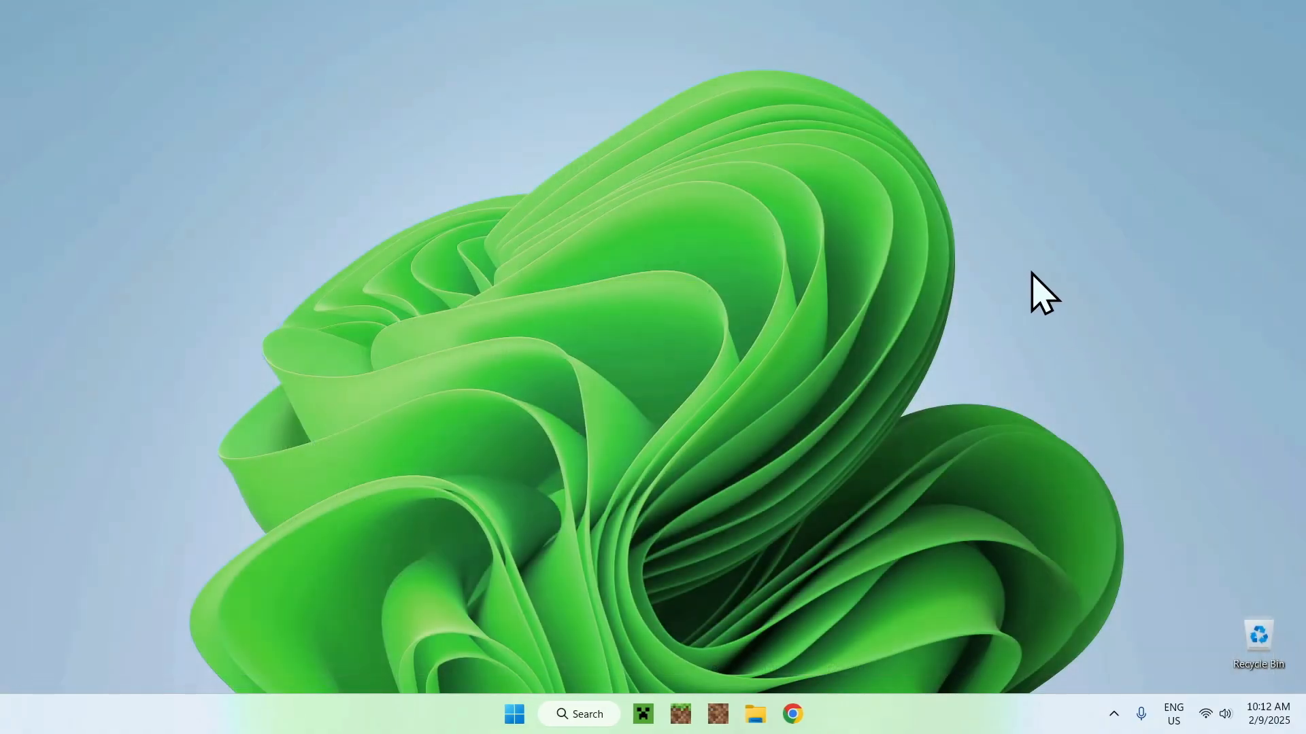
# - Run fabric-installer-1.0.1.exe from Downloads to install Fabric Loader 0.16.10 for 1.21.4
pyautogui.click(754, 713)
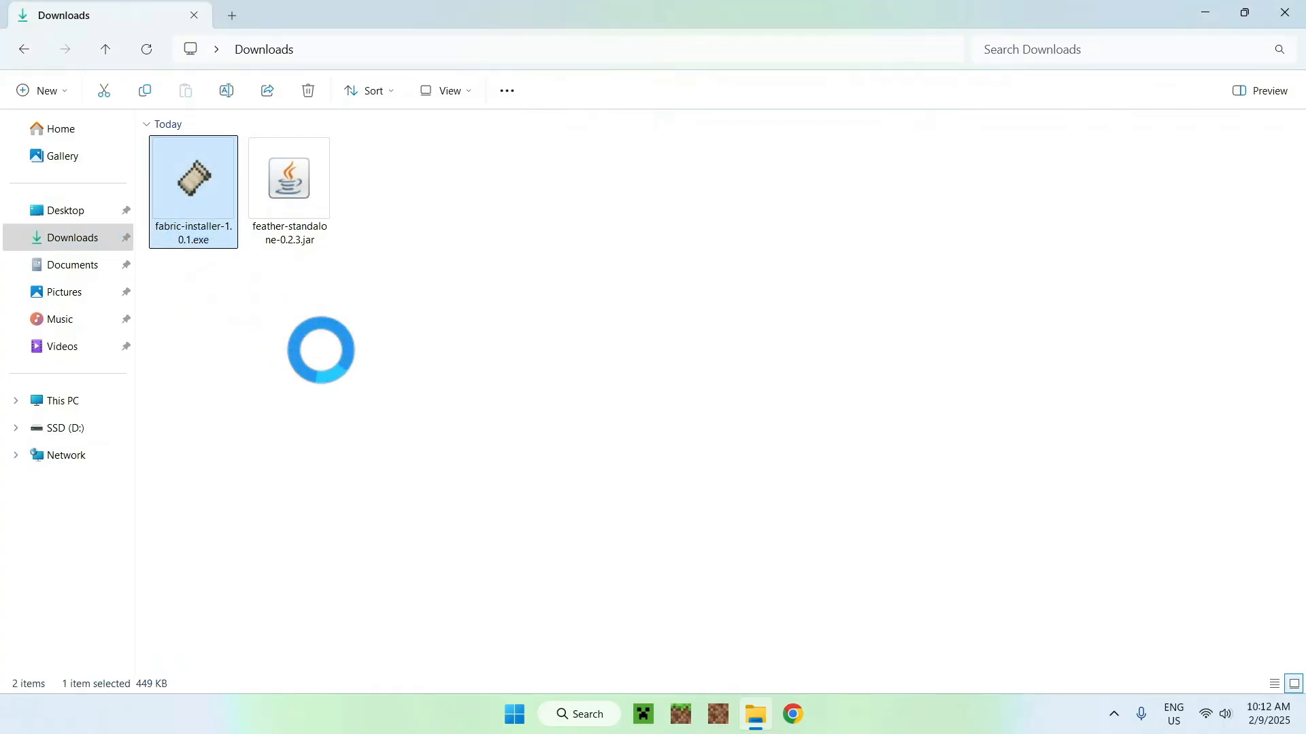
pyautogui.doubleClick(193, 178)
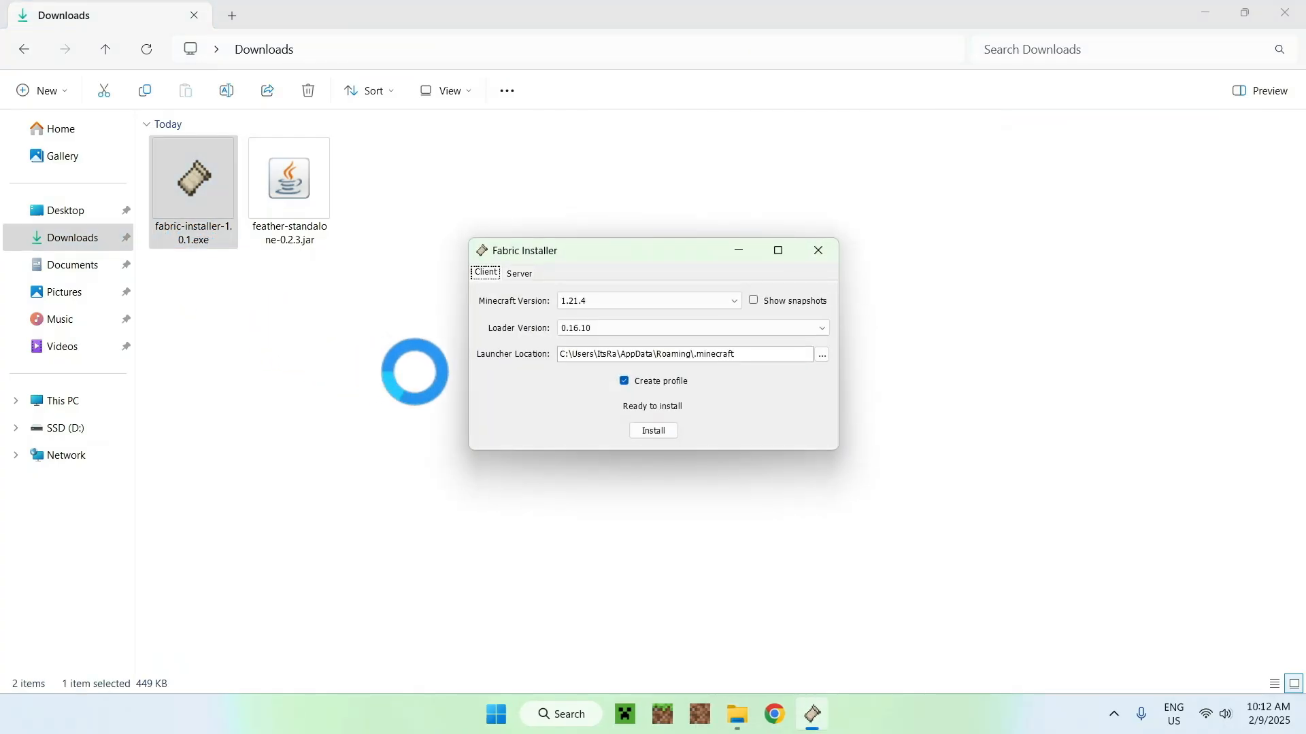
pyautogui.click(648, 301)
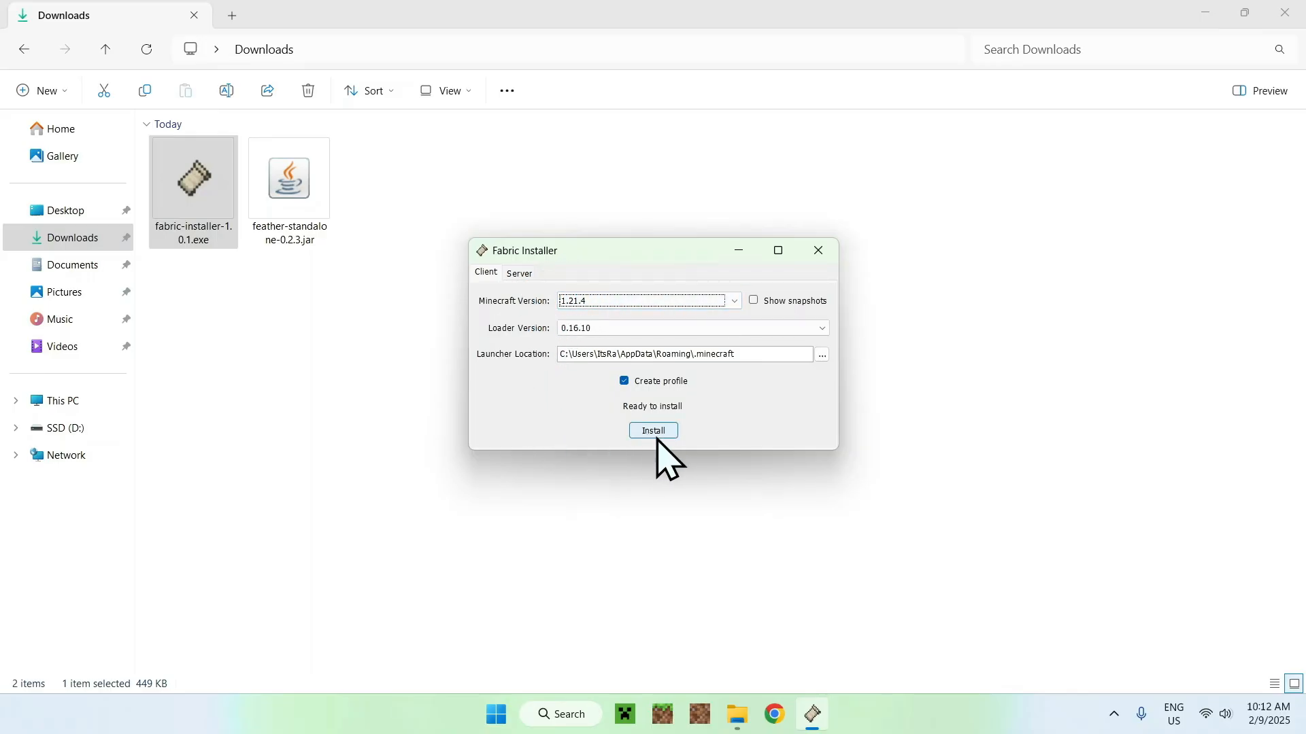
pyautogui.click(653, 430)
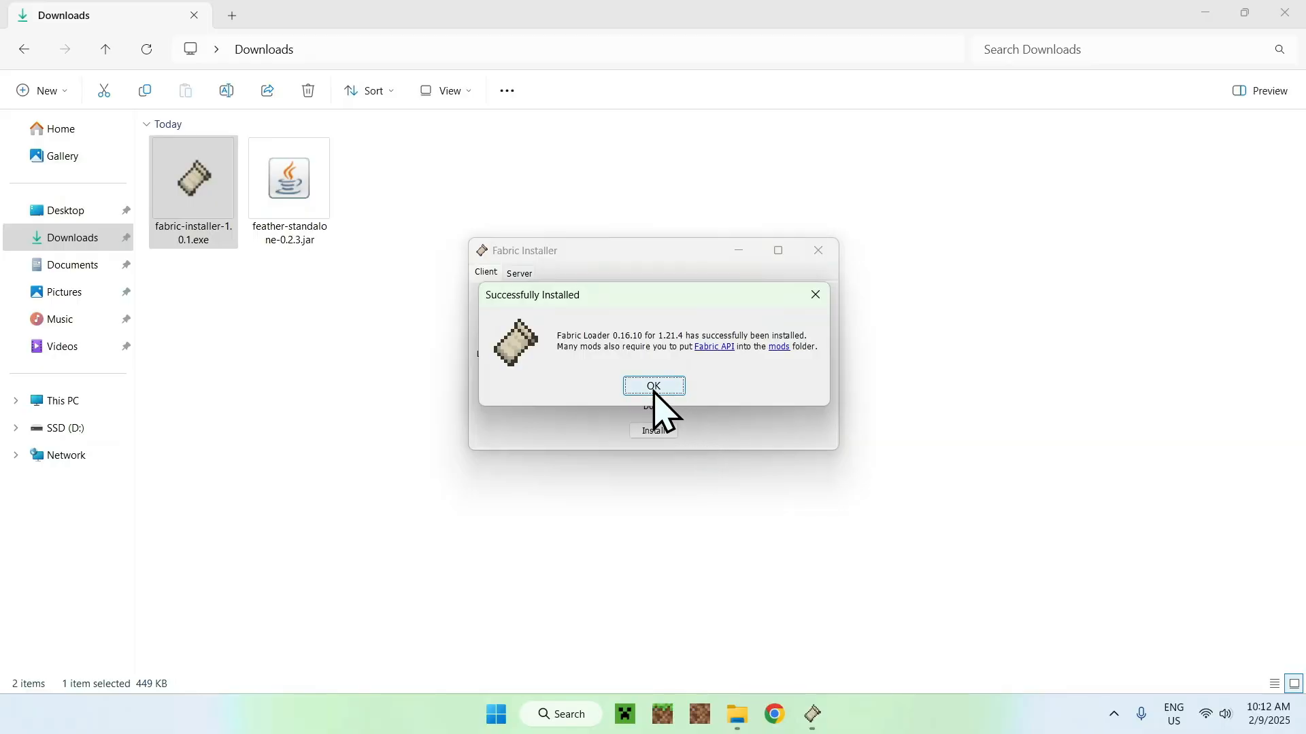
pyautogui.click(653, 386)
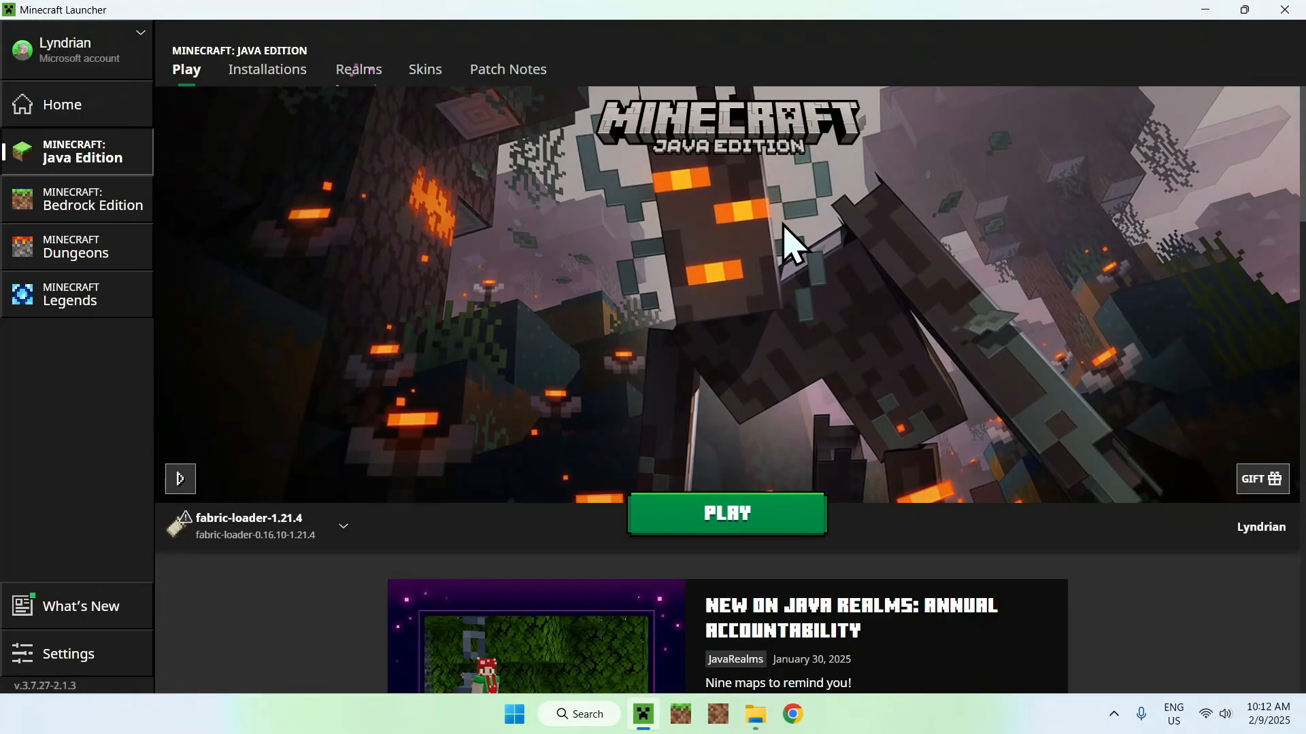
pyautogui.moveTo(117, 476)
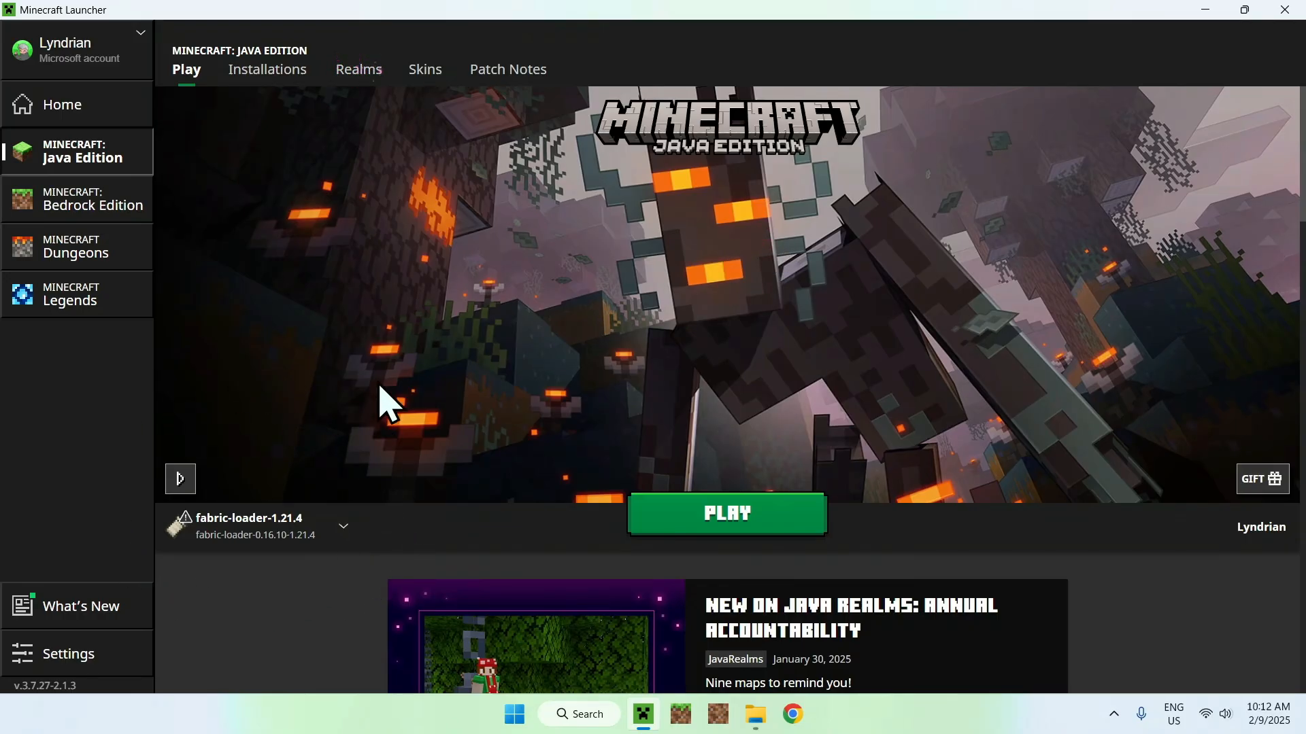
pyautogui.moveTo(279, 133)
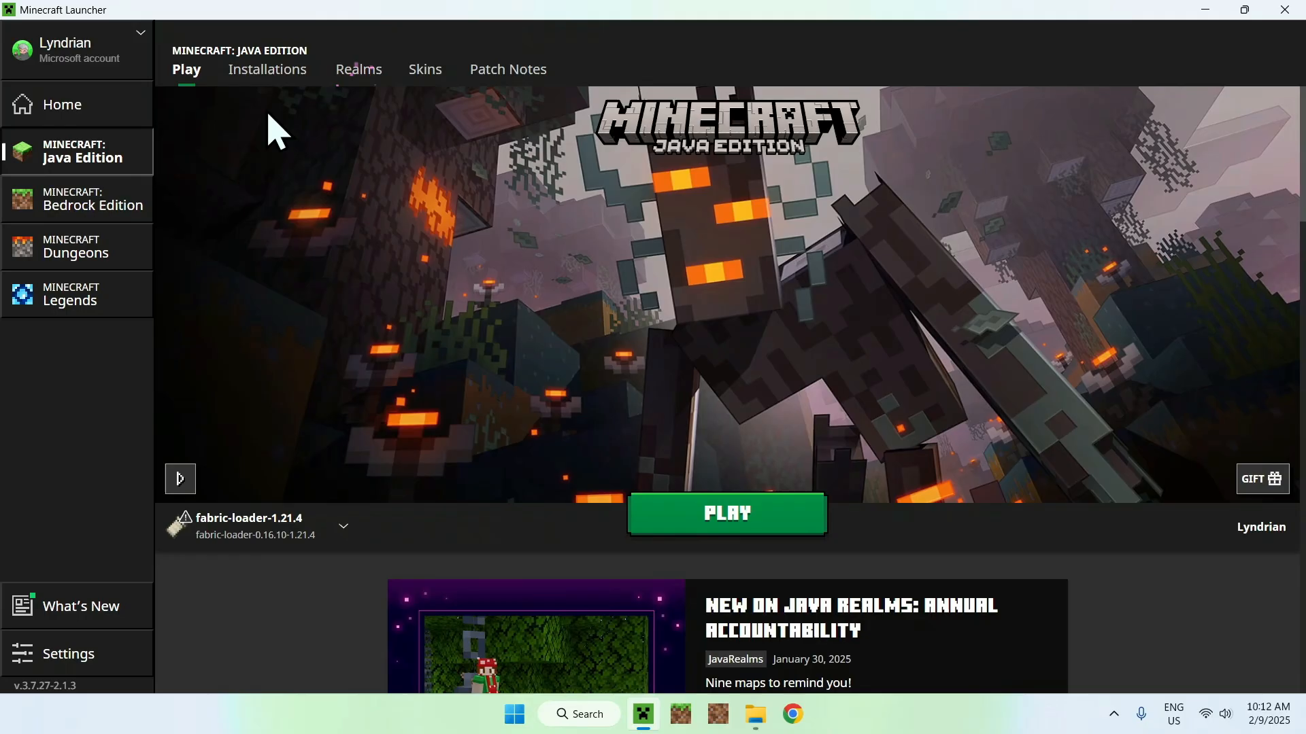
# - Open the fabric-loader-1.21.4 installation folder from the launcher's Installations list
pyautogui.click(267, 69)
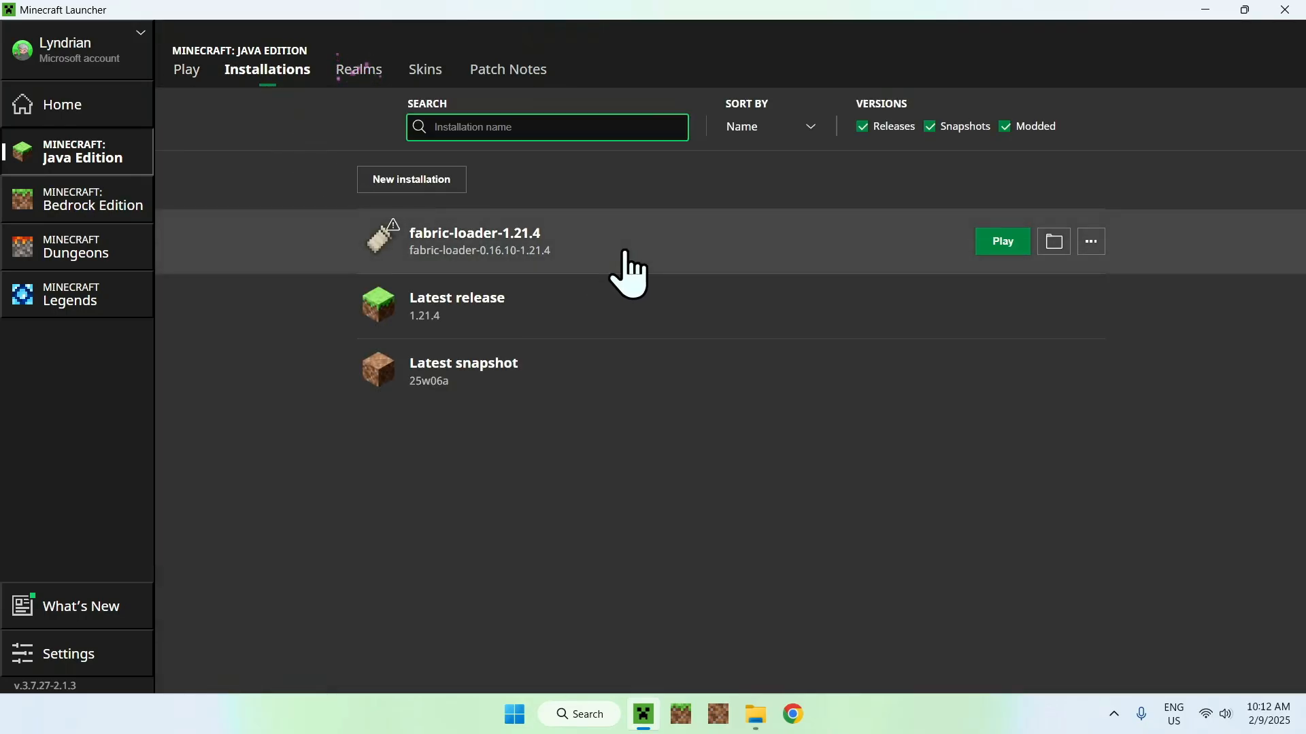
pyautogui.moveTo(1052, 241)
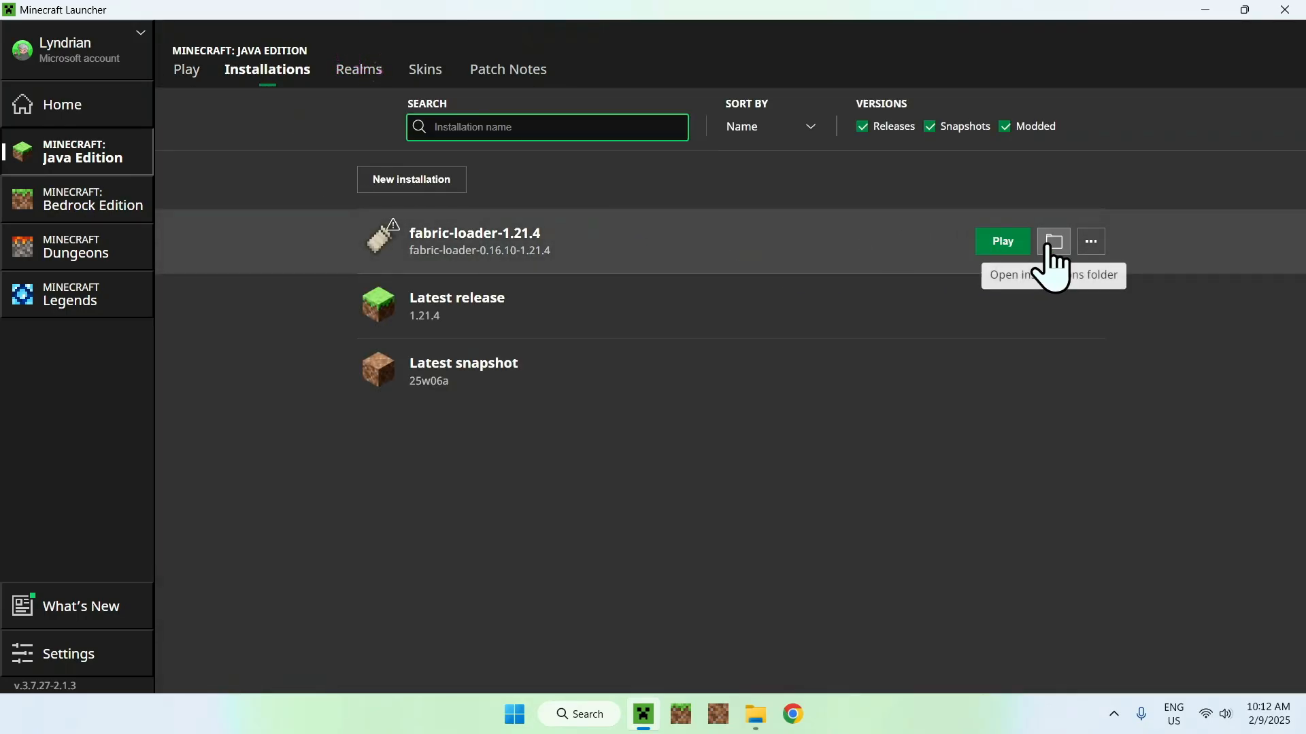
pyautogui.click(1052, 242)
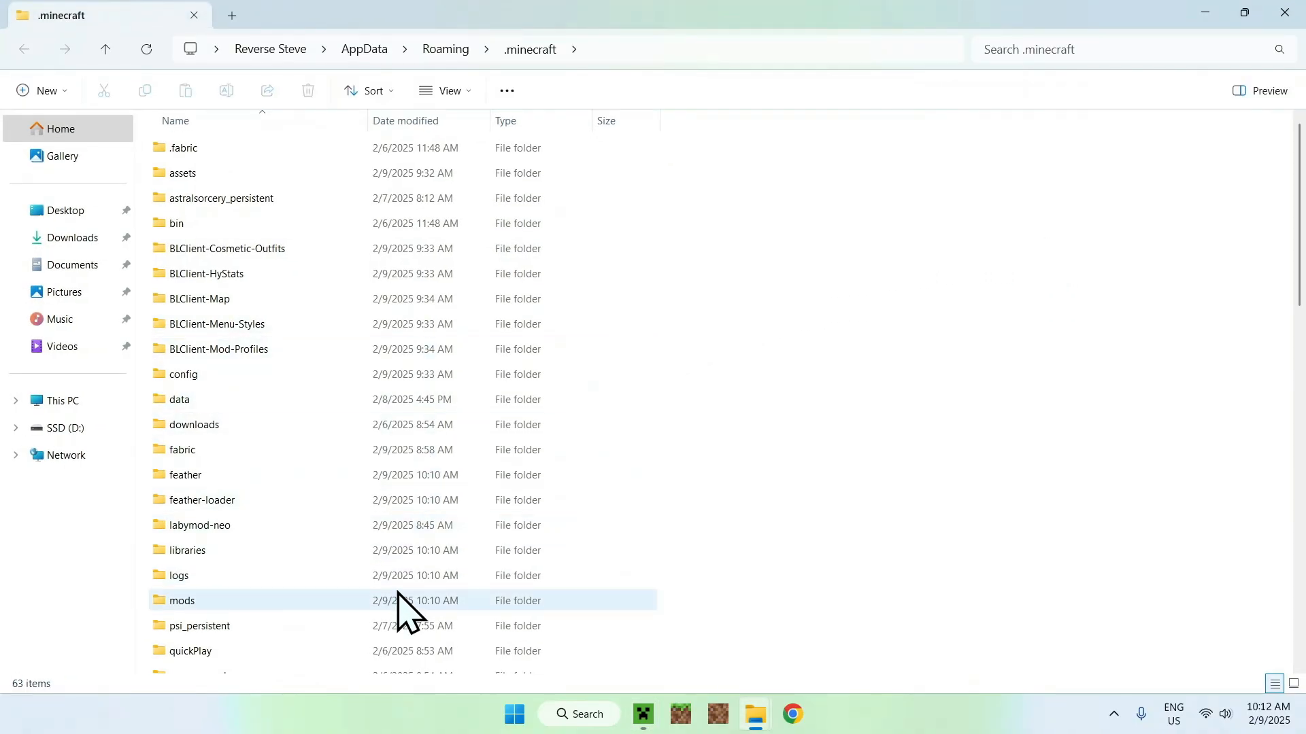
# - Copy feather-standalone-0.2.3.jar from Downloads into the empty .minecraft mods folder
pyautogui.click(181, 600)
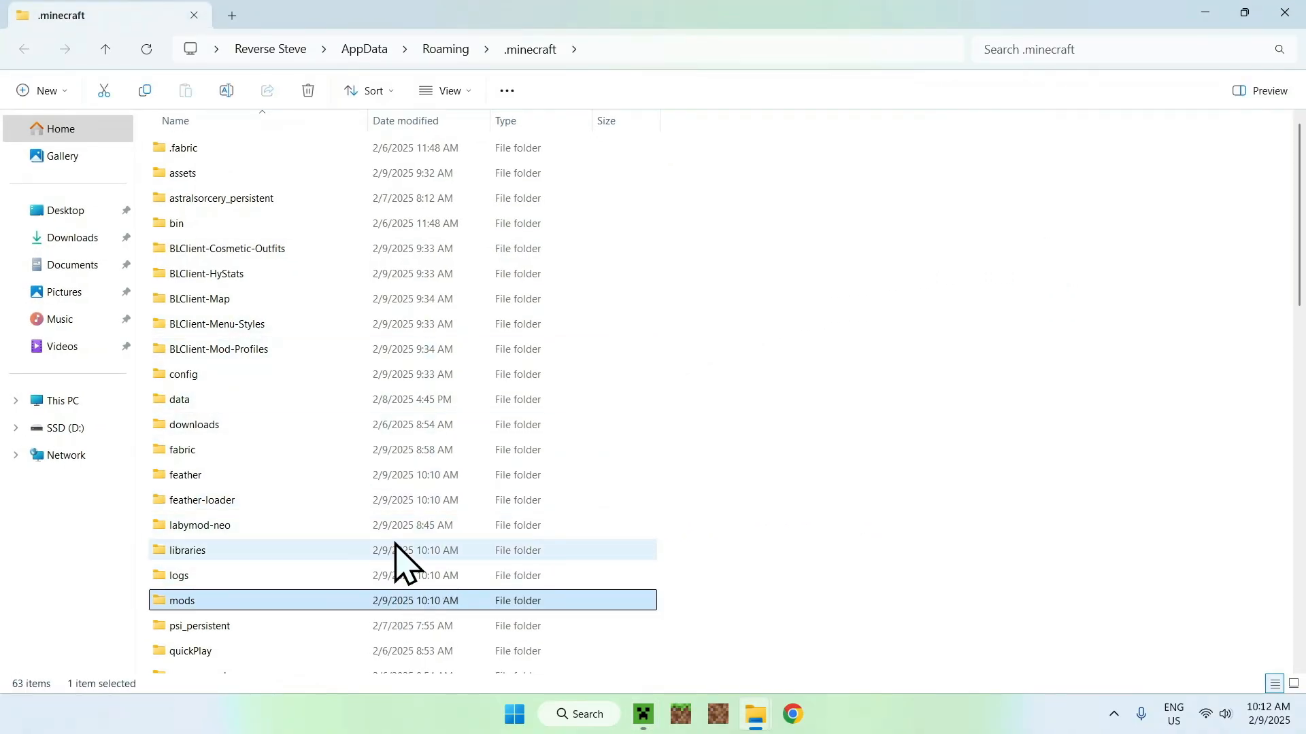
pyautogui.doubleClick(182, 601)
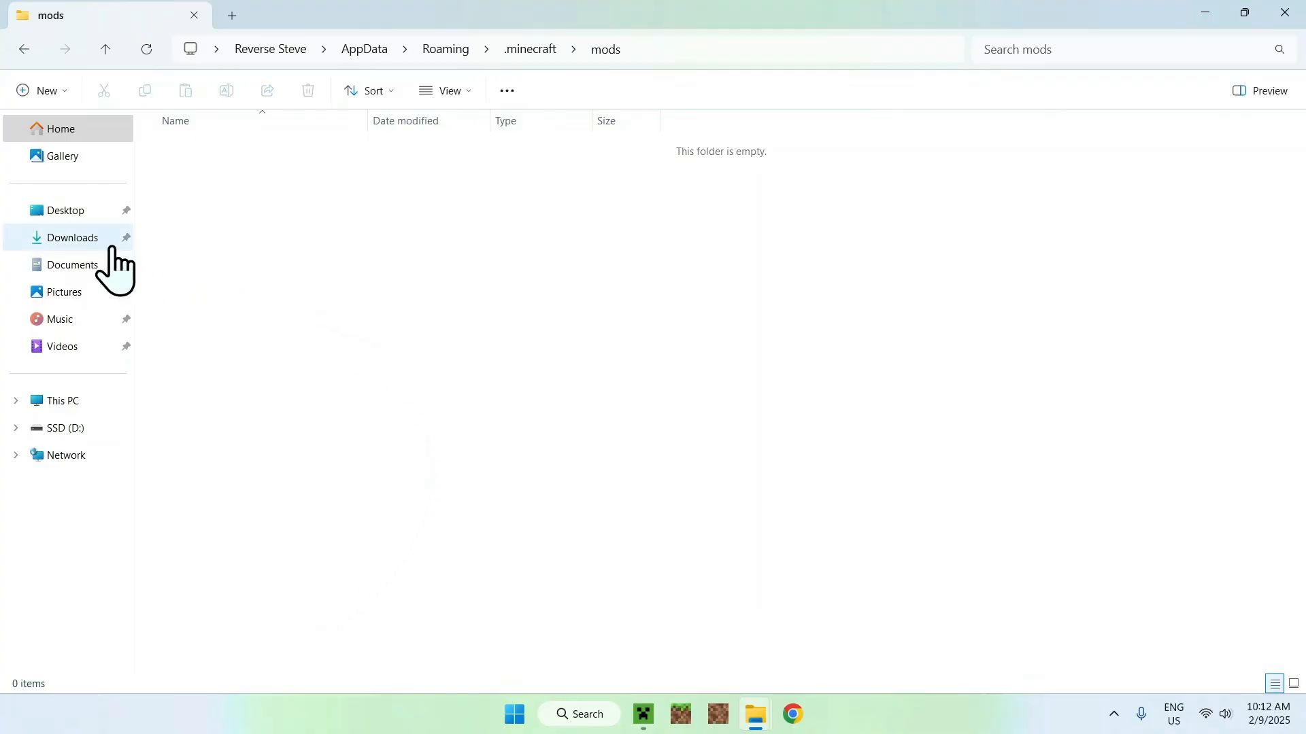
pyautogui.click(72, 237)
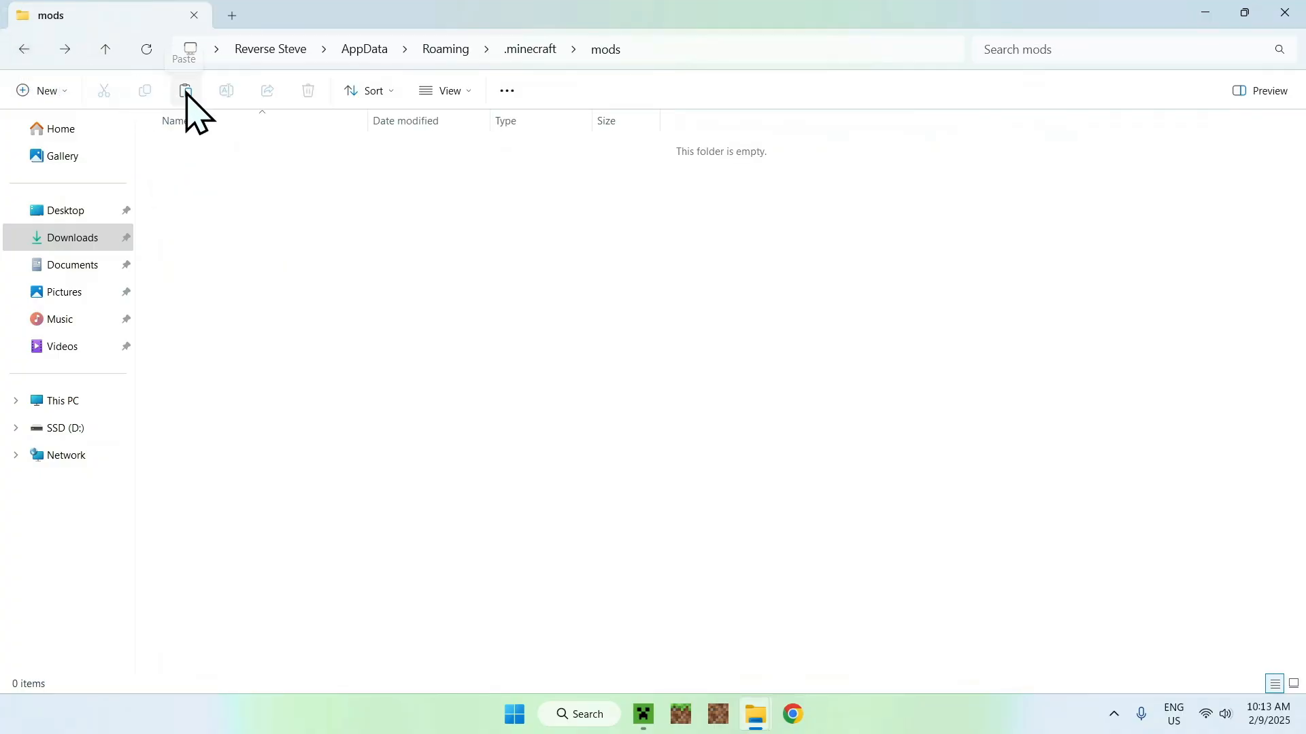
pyautogui.click(185, 90)
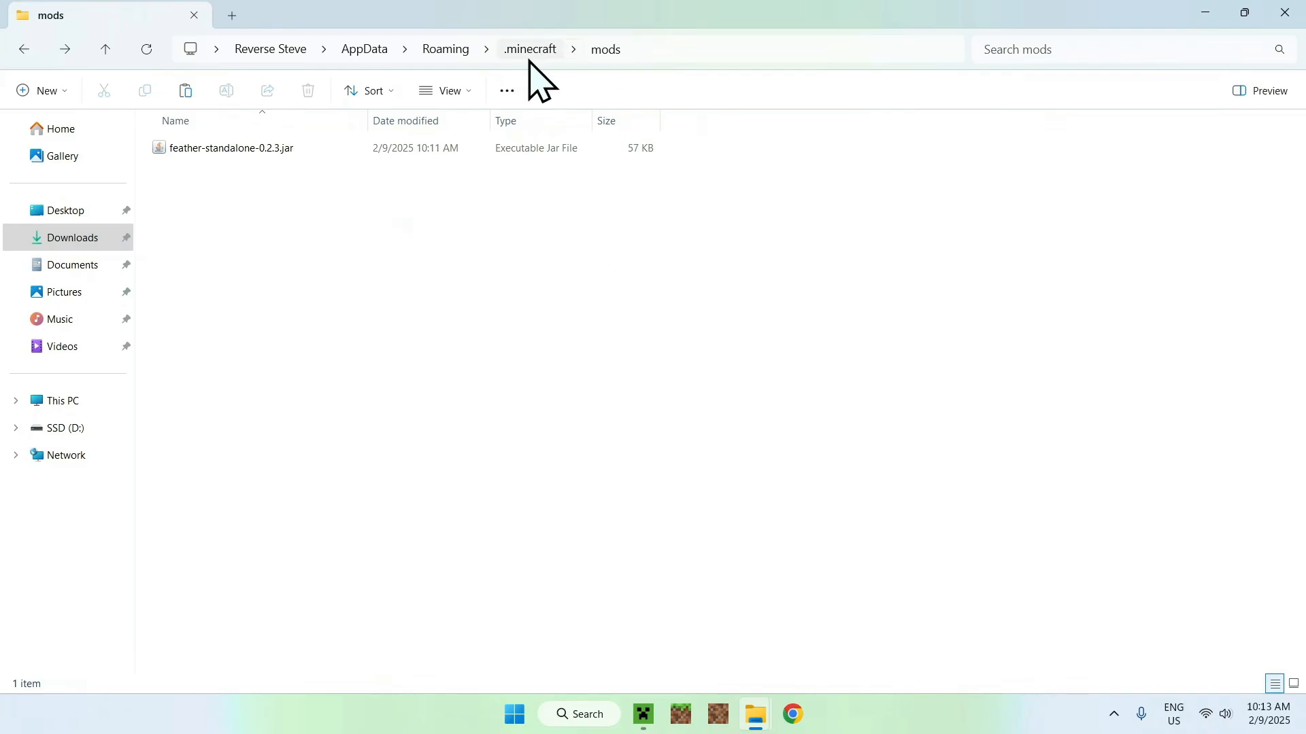
pyautogui.moveTo(398, 306)
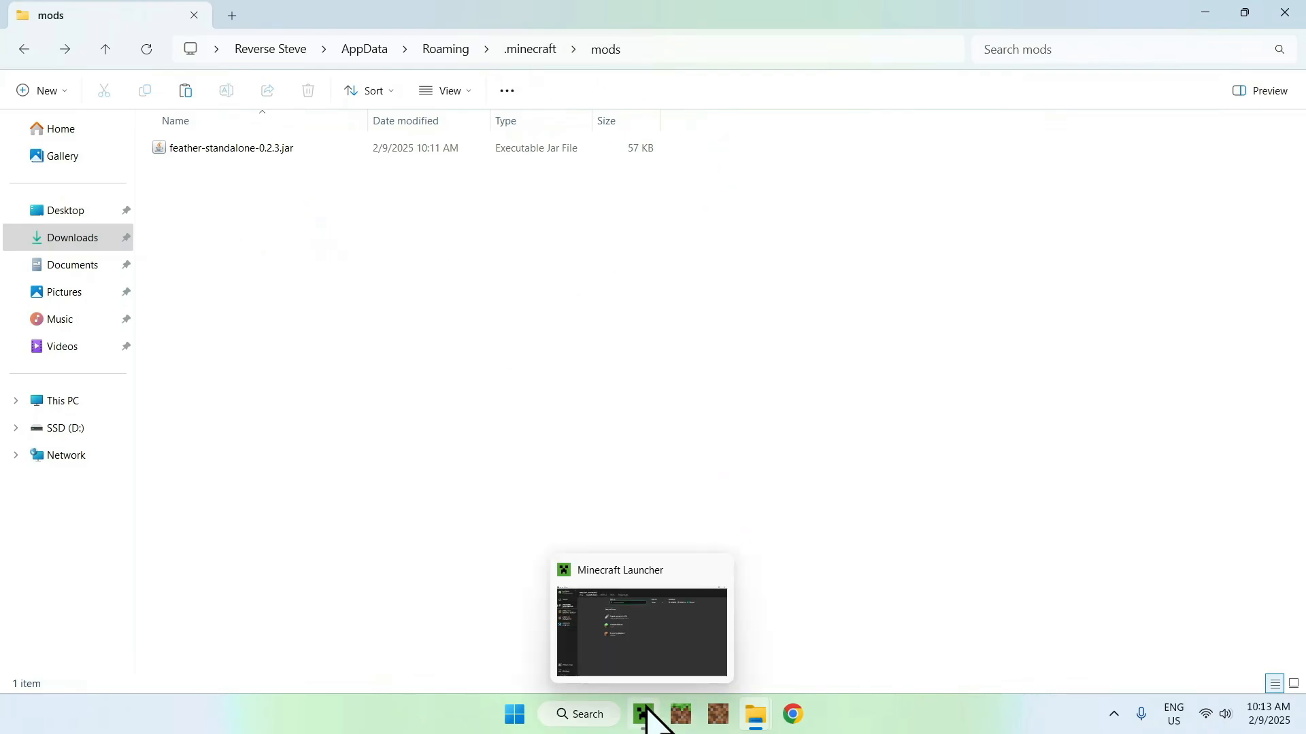
# - Launch fabric-loader-1.21.4 to auto-download fabric-api-0.114.3, then close the restart notice
pyautogui.click(641, 713)
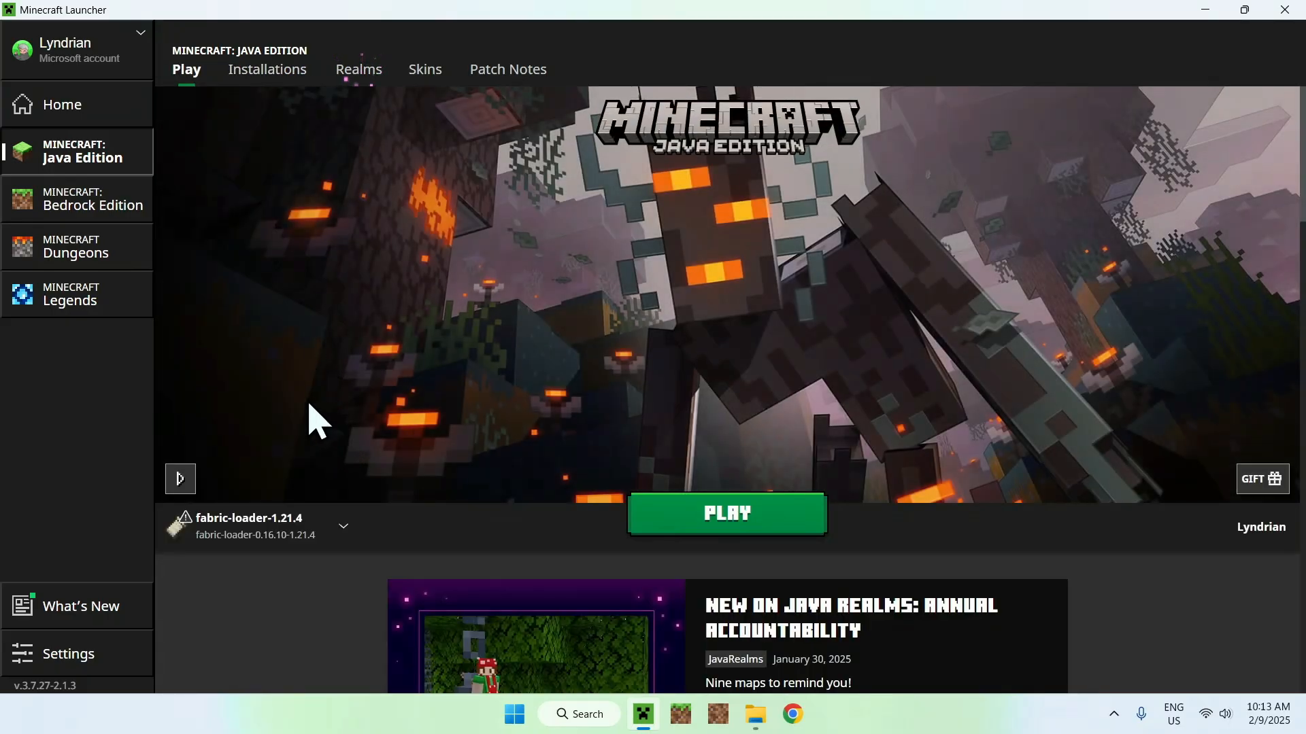
pyautogui.moveTo(849, 571)
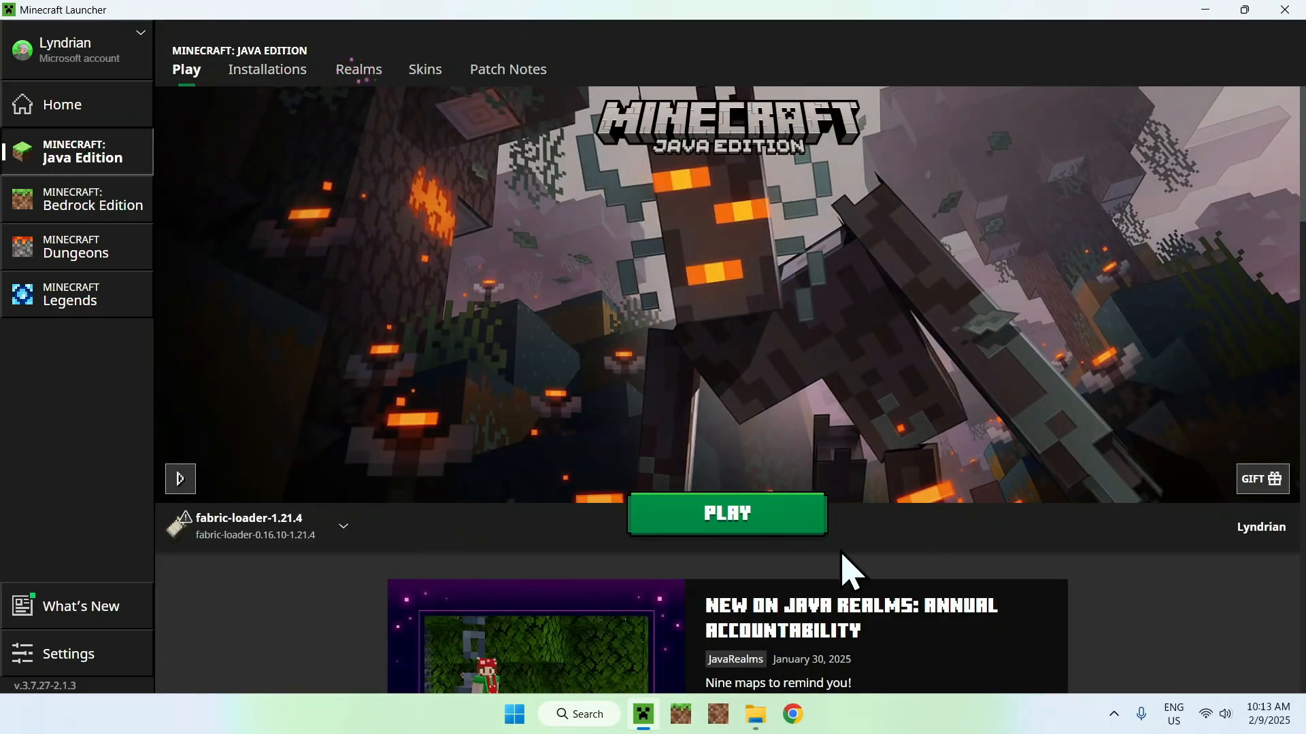
pyautogui.click(726, 512)
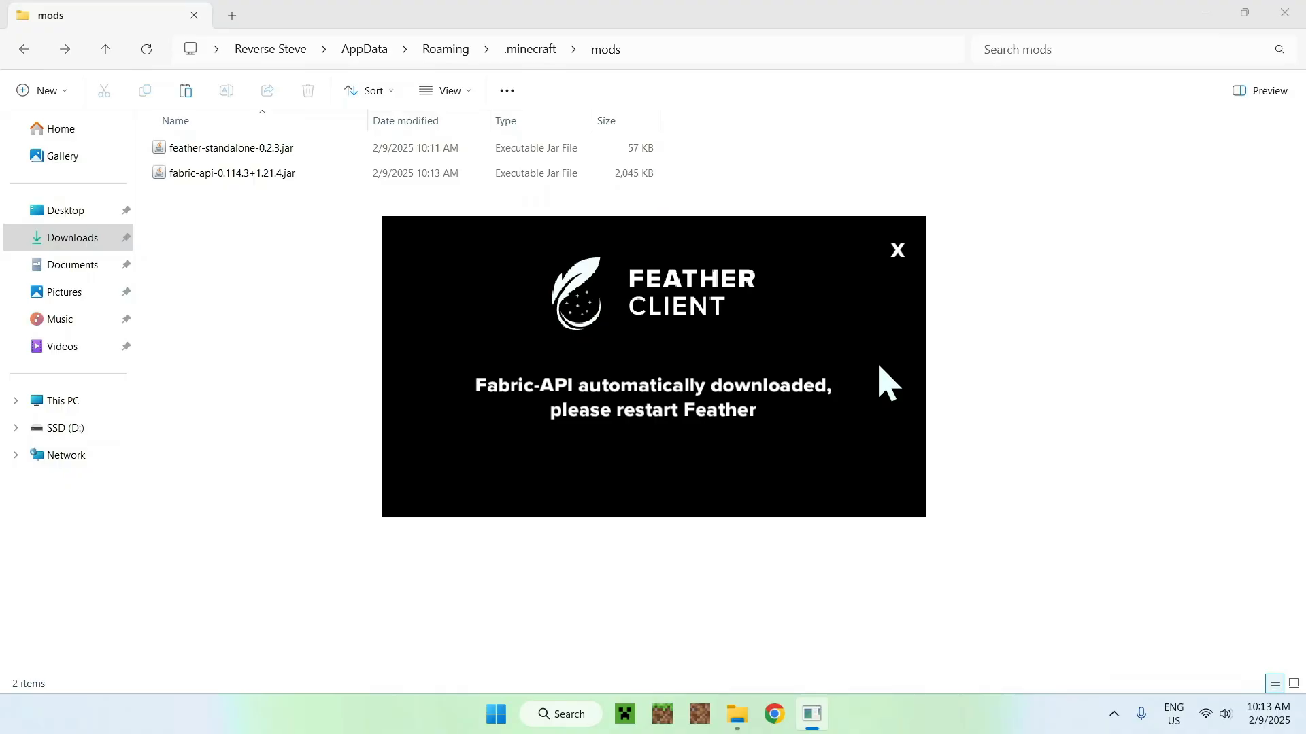
pyautogui.moveTo(979, 296)
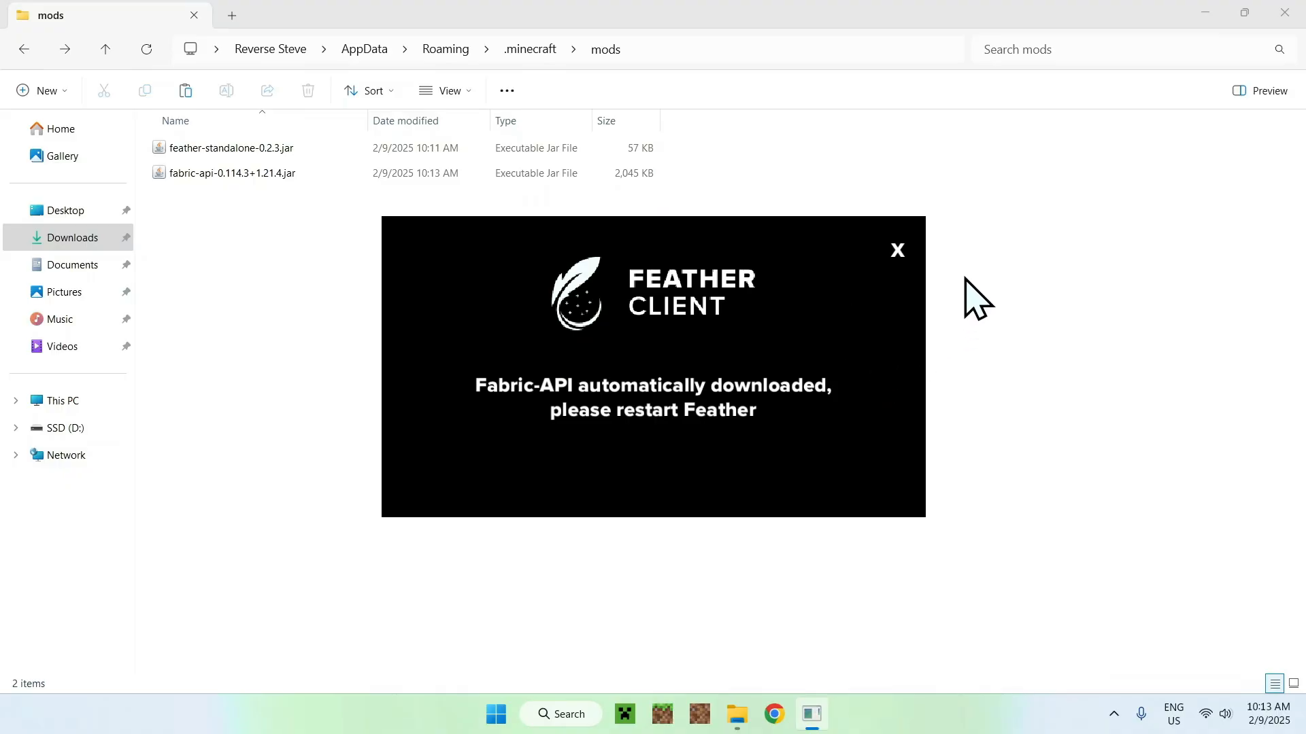
pyautogui.click(896, 249)
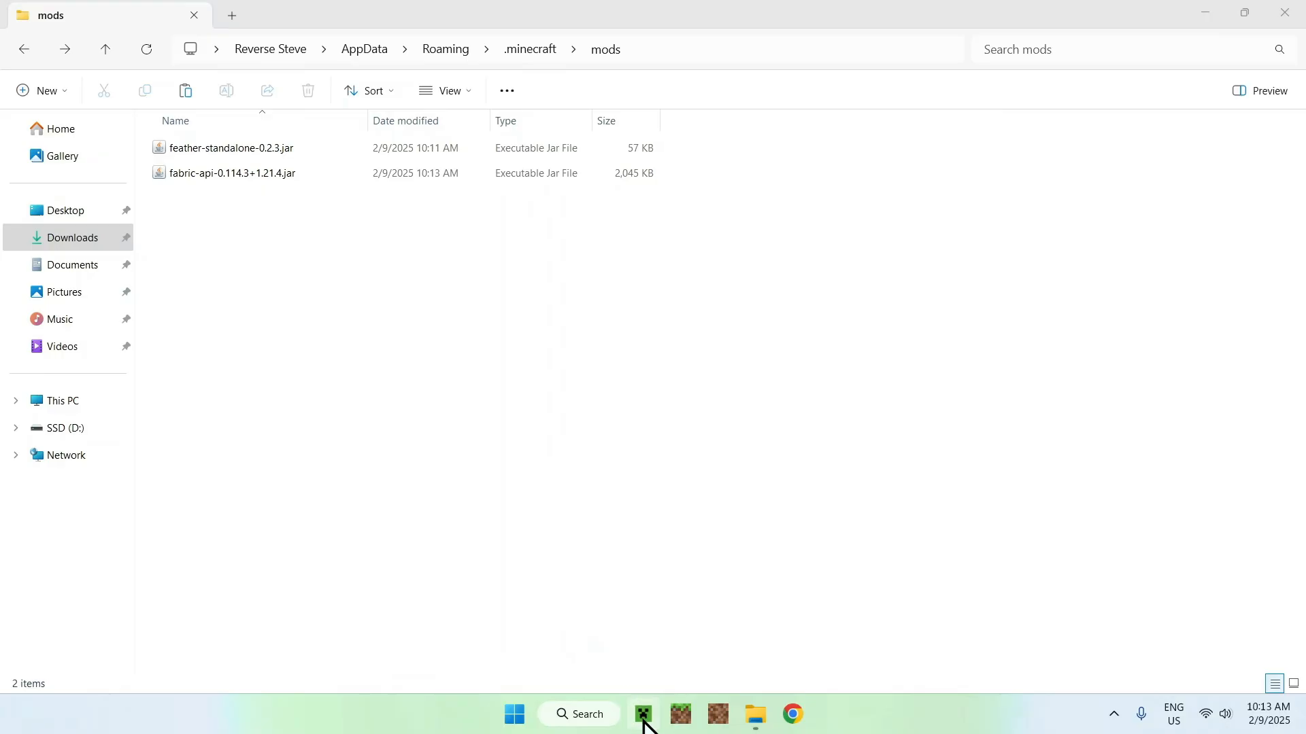
# - Relaunch fabric-loader-1.21.4 and decline location access to reach the Feather Client menu
pyautogui.click(642, 714)
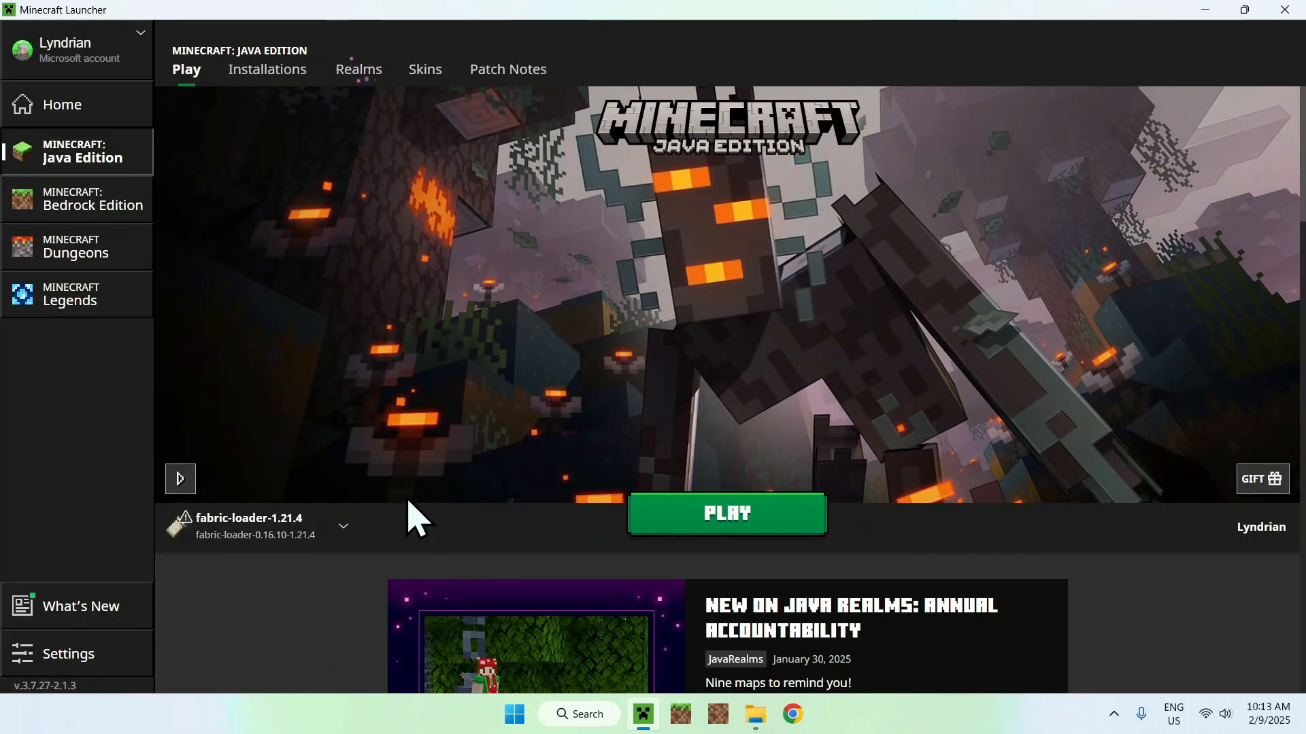
pyautogui.moveTo(982, 367)
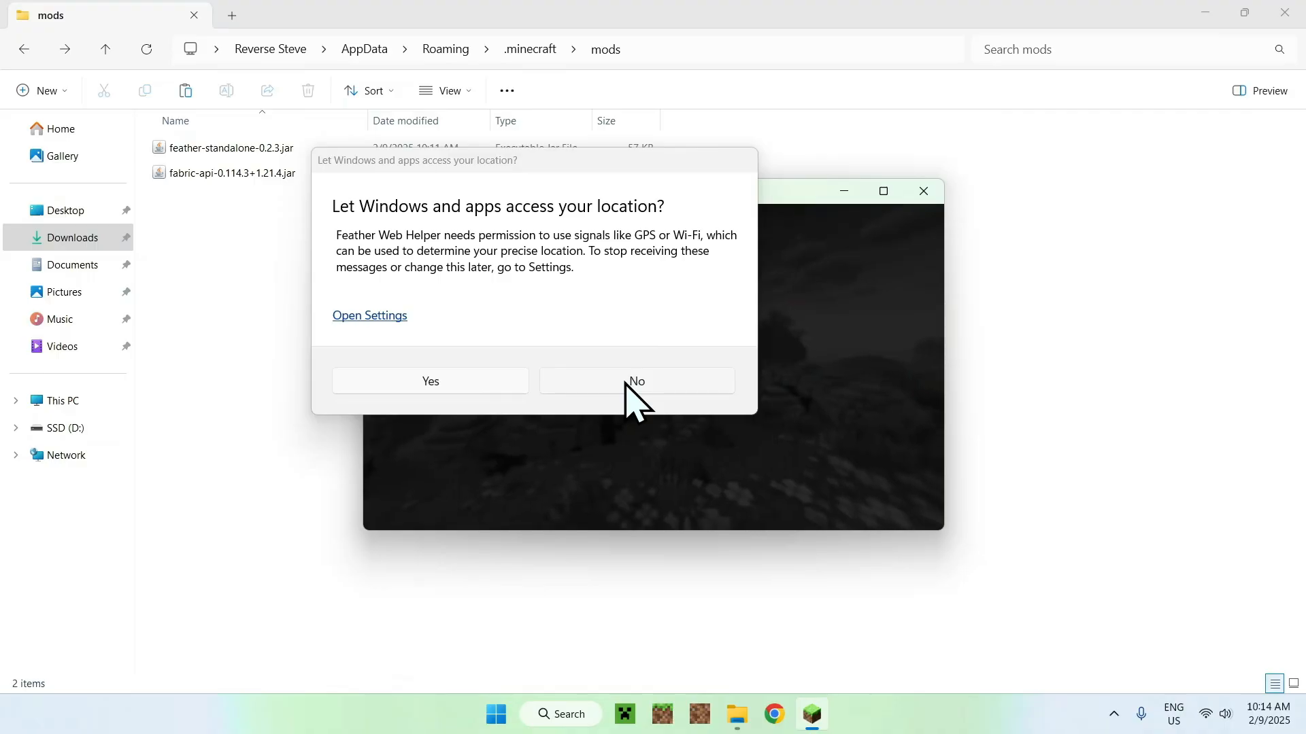
pyautogui.click(635, 381)
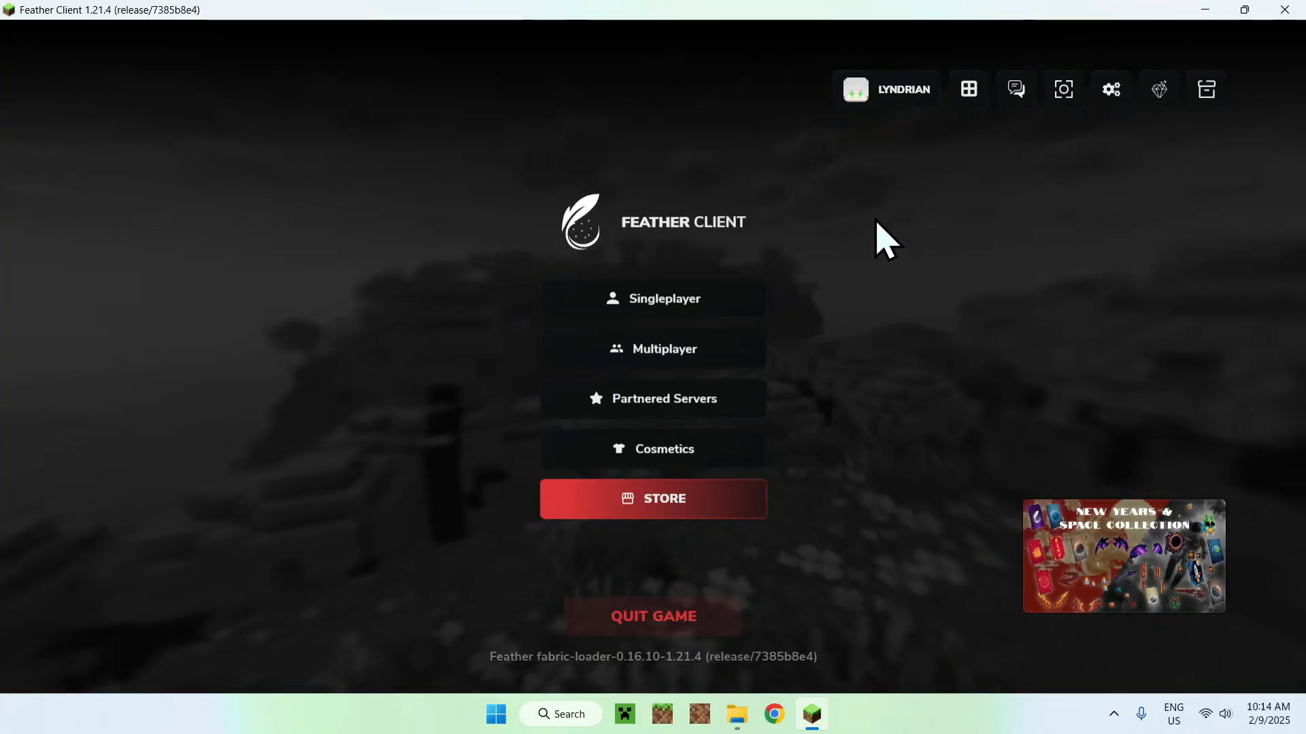
pyautogui.moveTo(582, 325)
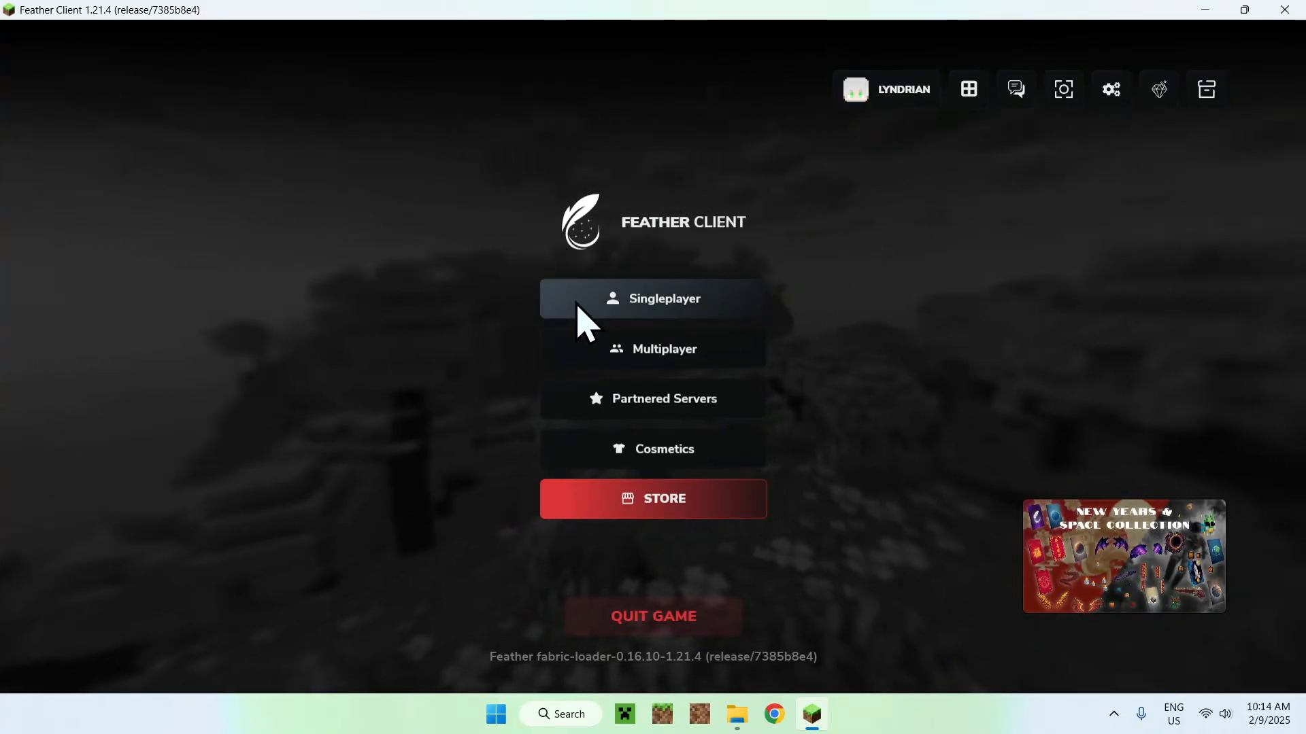
# - Open a singleplayer world from the Feather Client Singleplayer list
pyautogui.click(664, 348)
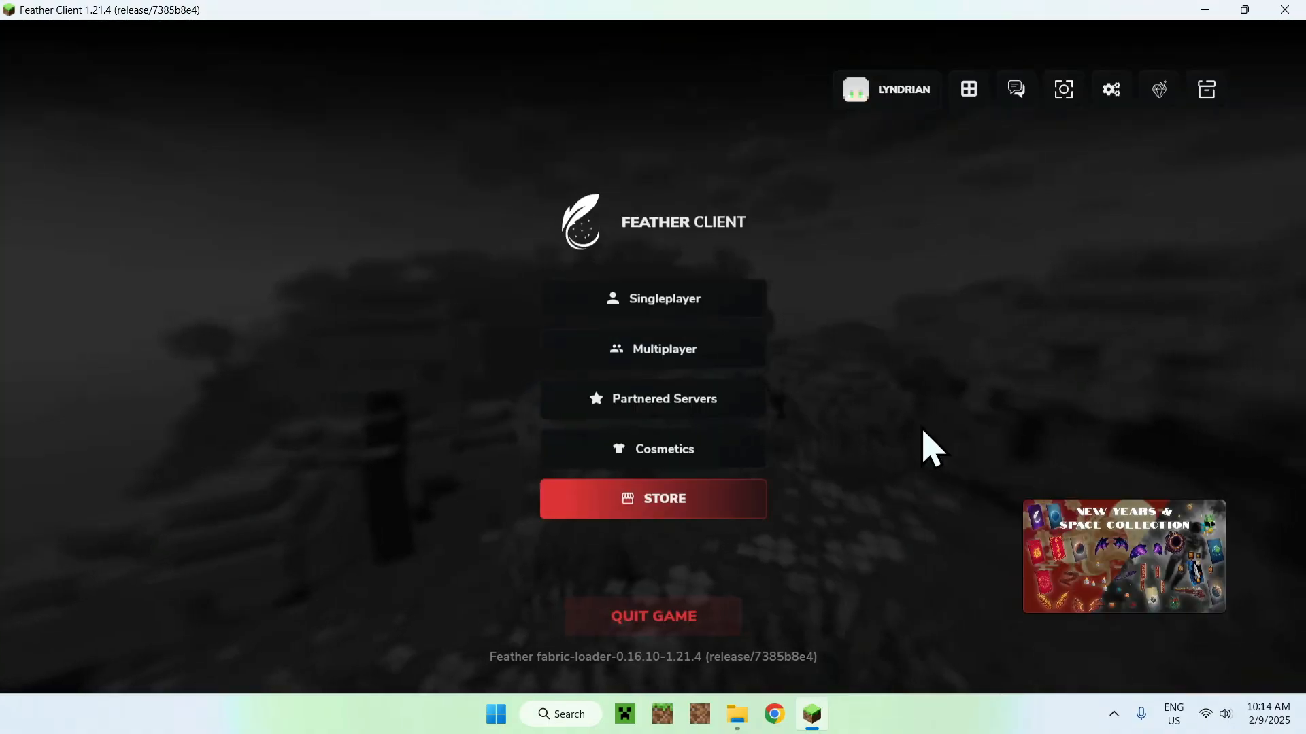
pyautogui.click(653, 298)
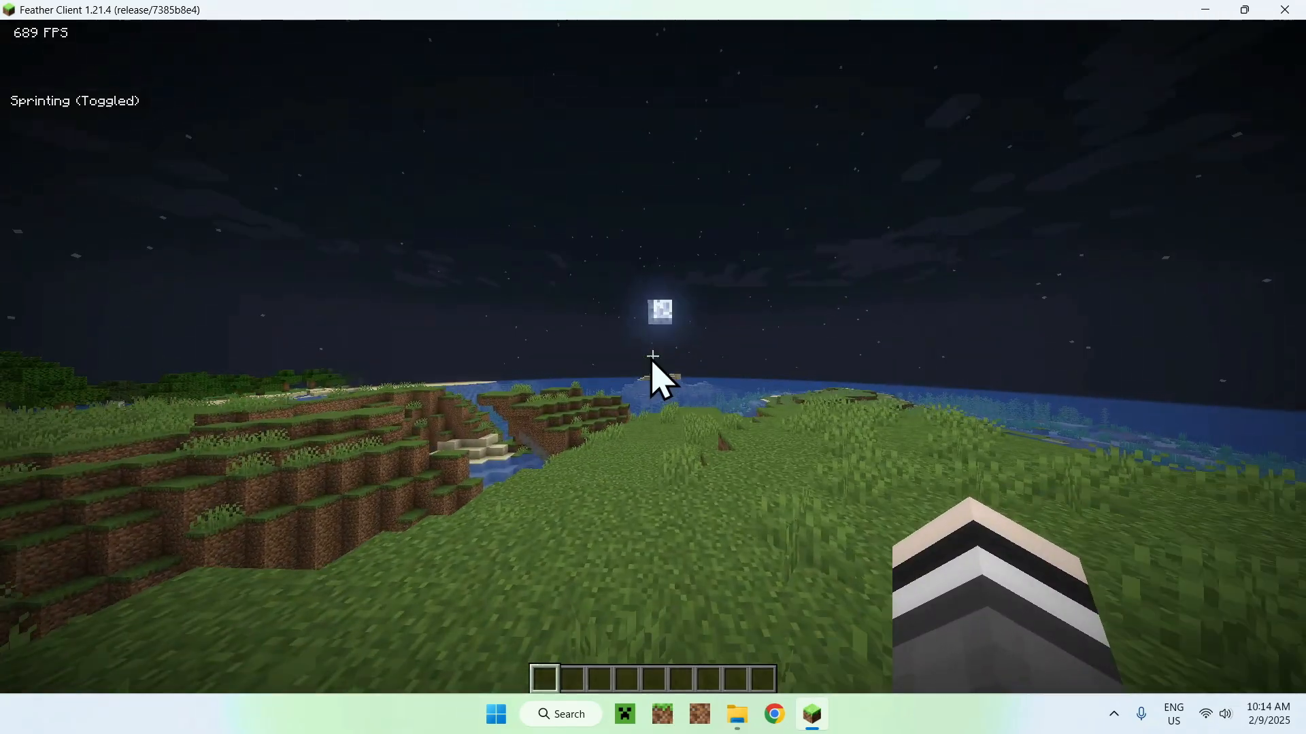
pyautogui.press('Escape')
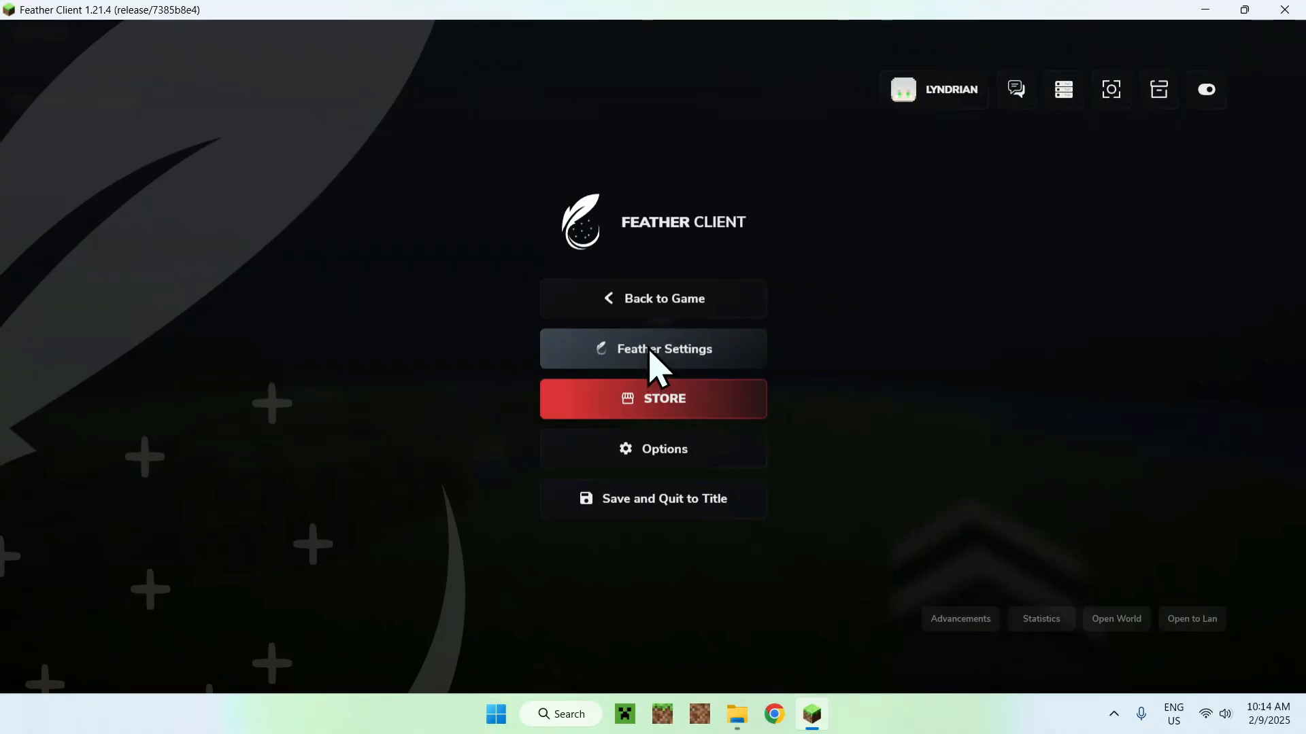
pyautogui.click(652, 349)
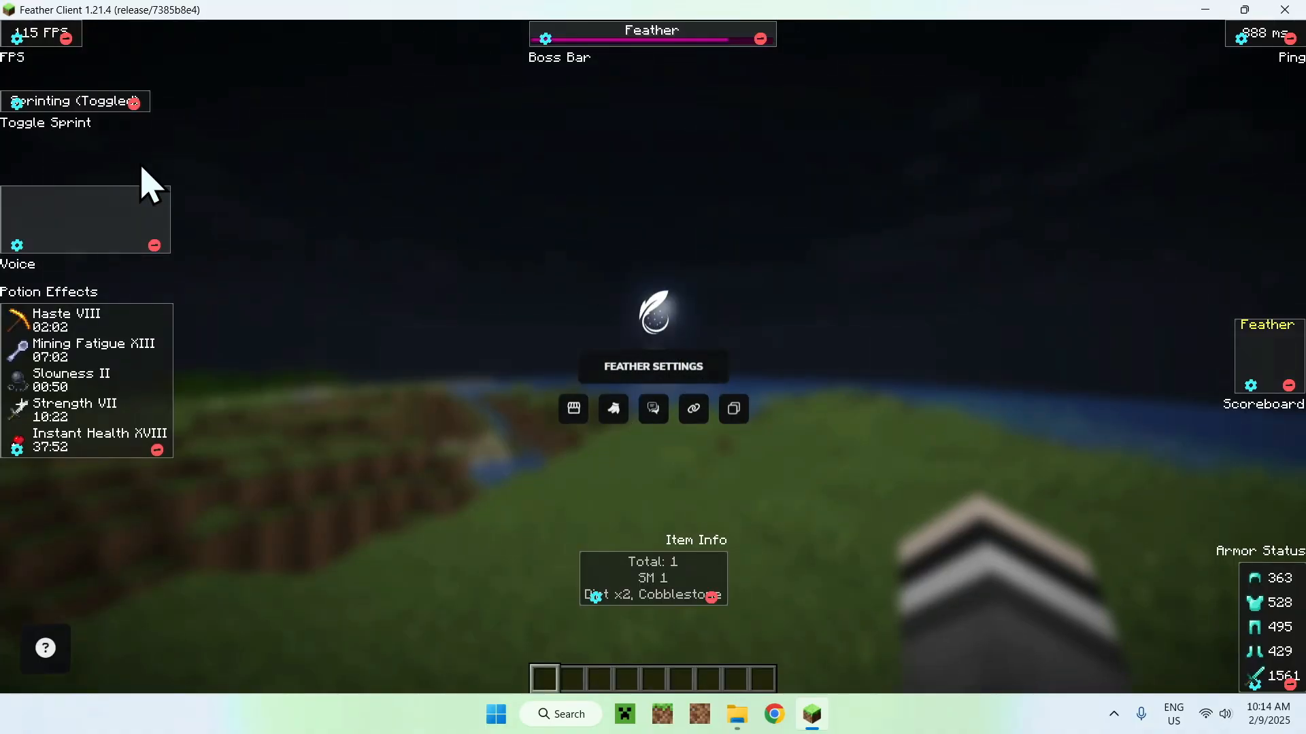
pyautogui.moveTo(802, 373)
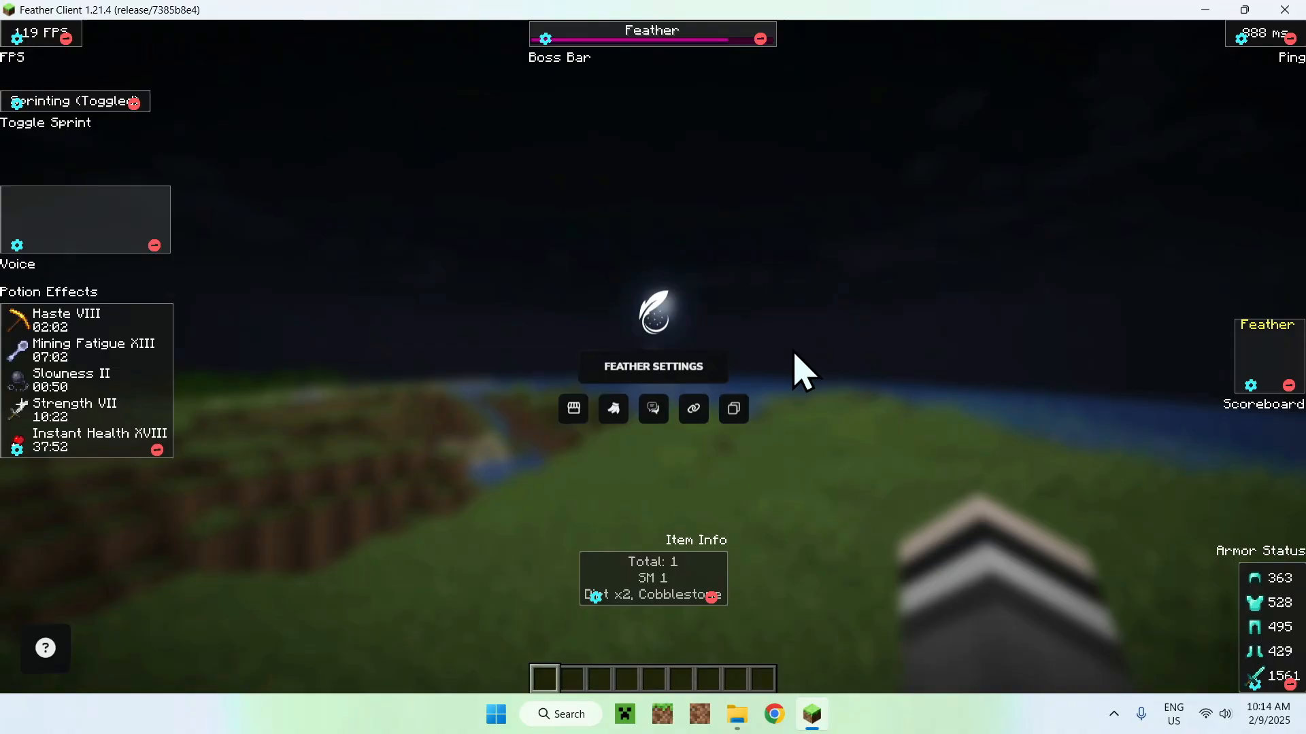
pyautogui.moveTo(693, 409)
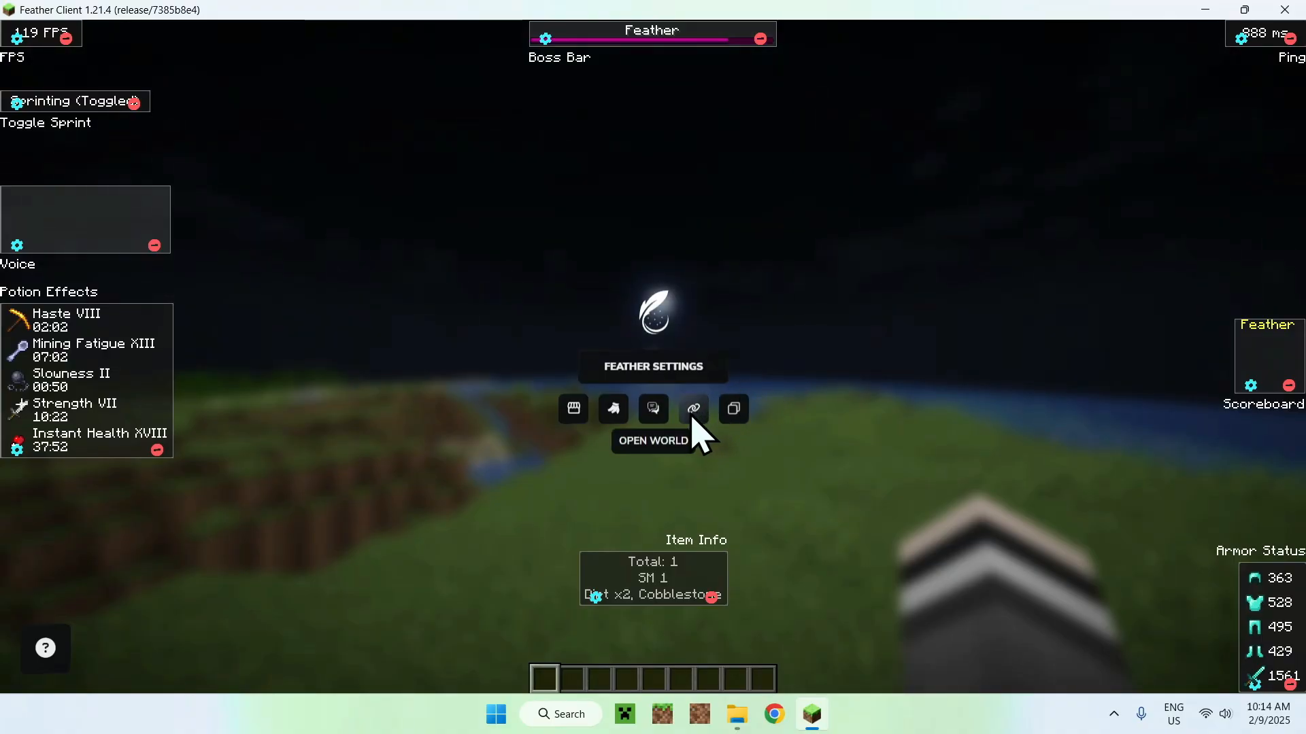
pyautogui.click(693, 409)
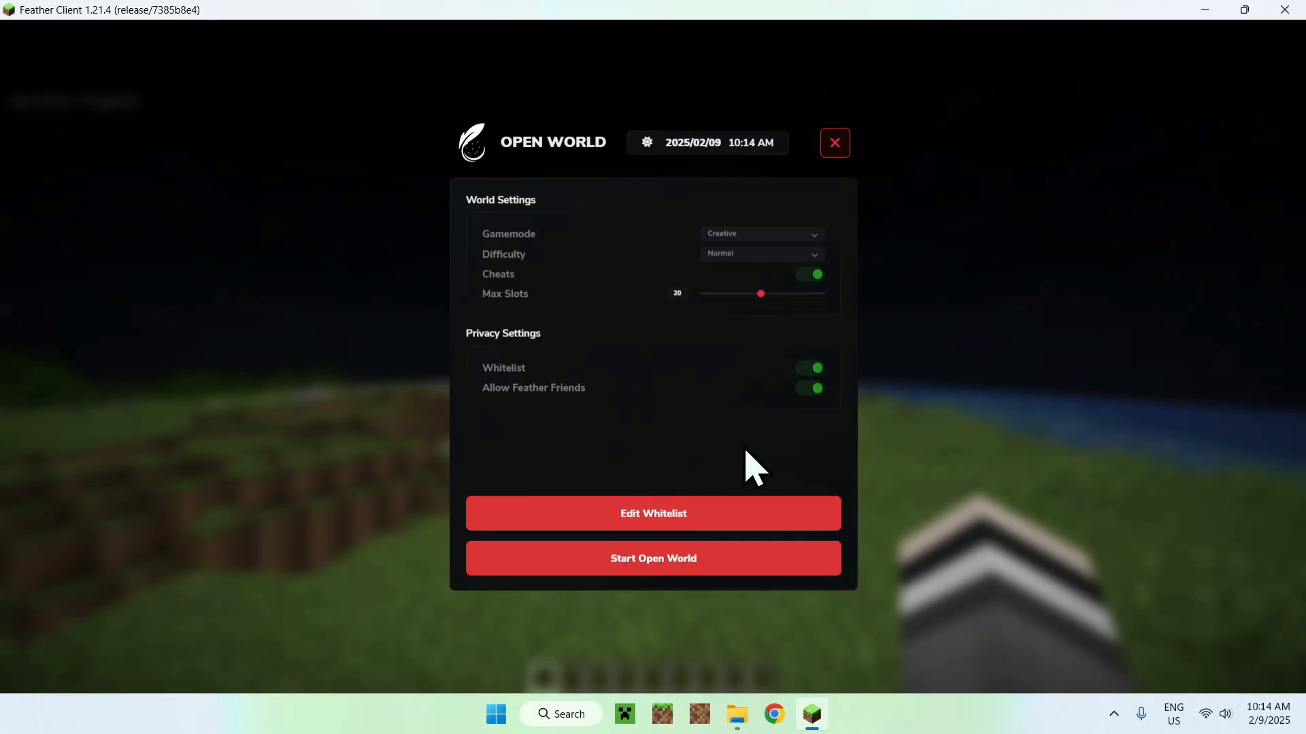
pyautogui.click(653, 557)
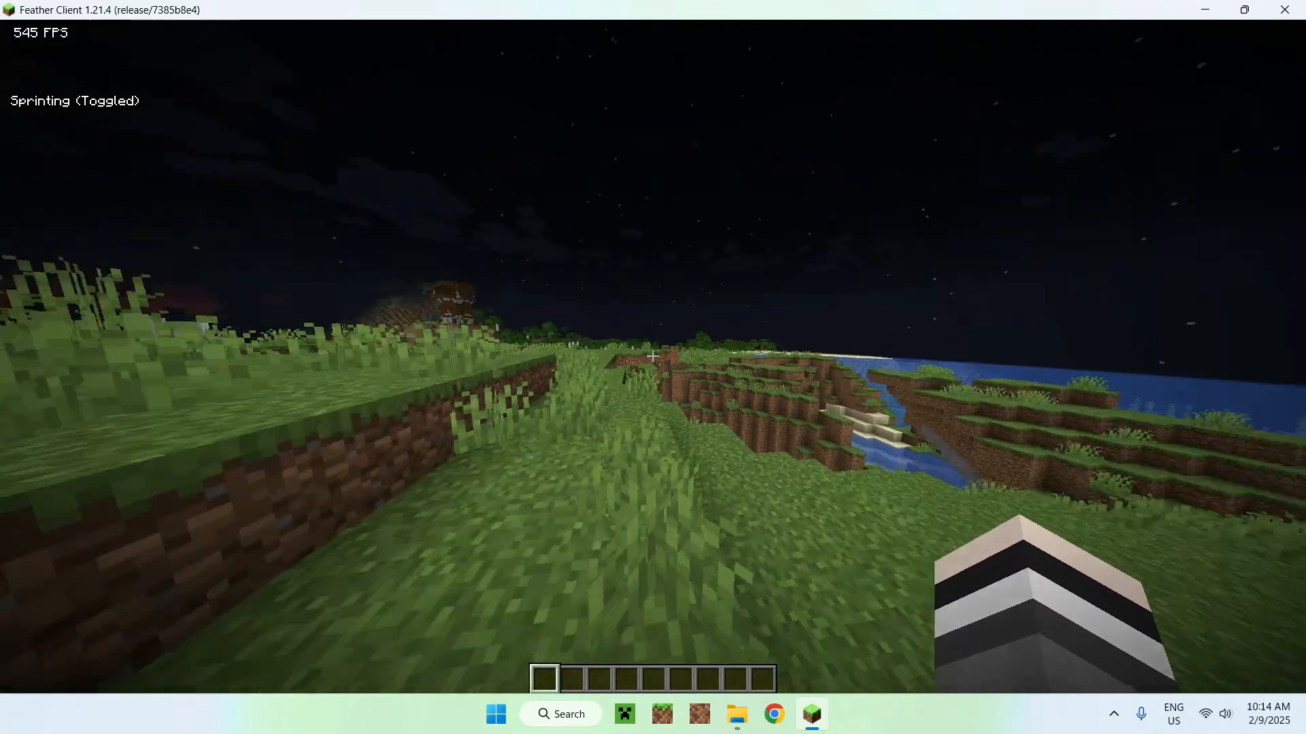